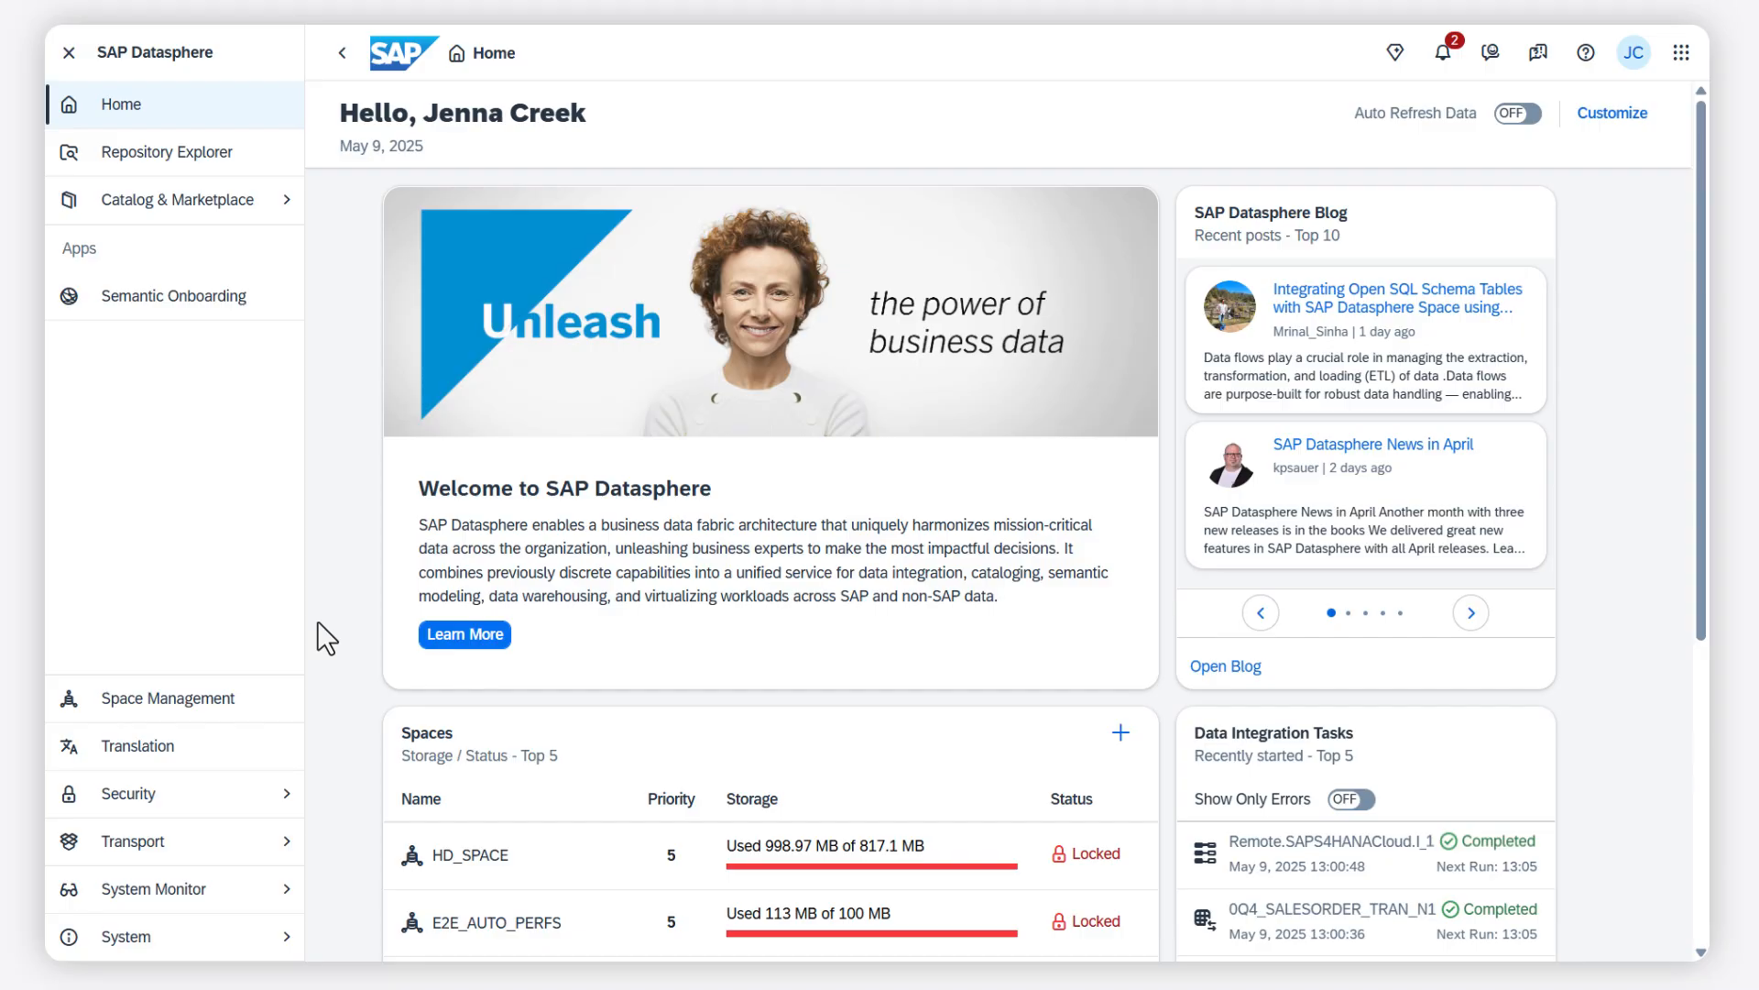
pyautogui.moveTo(295, 713)
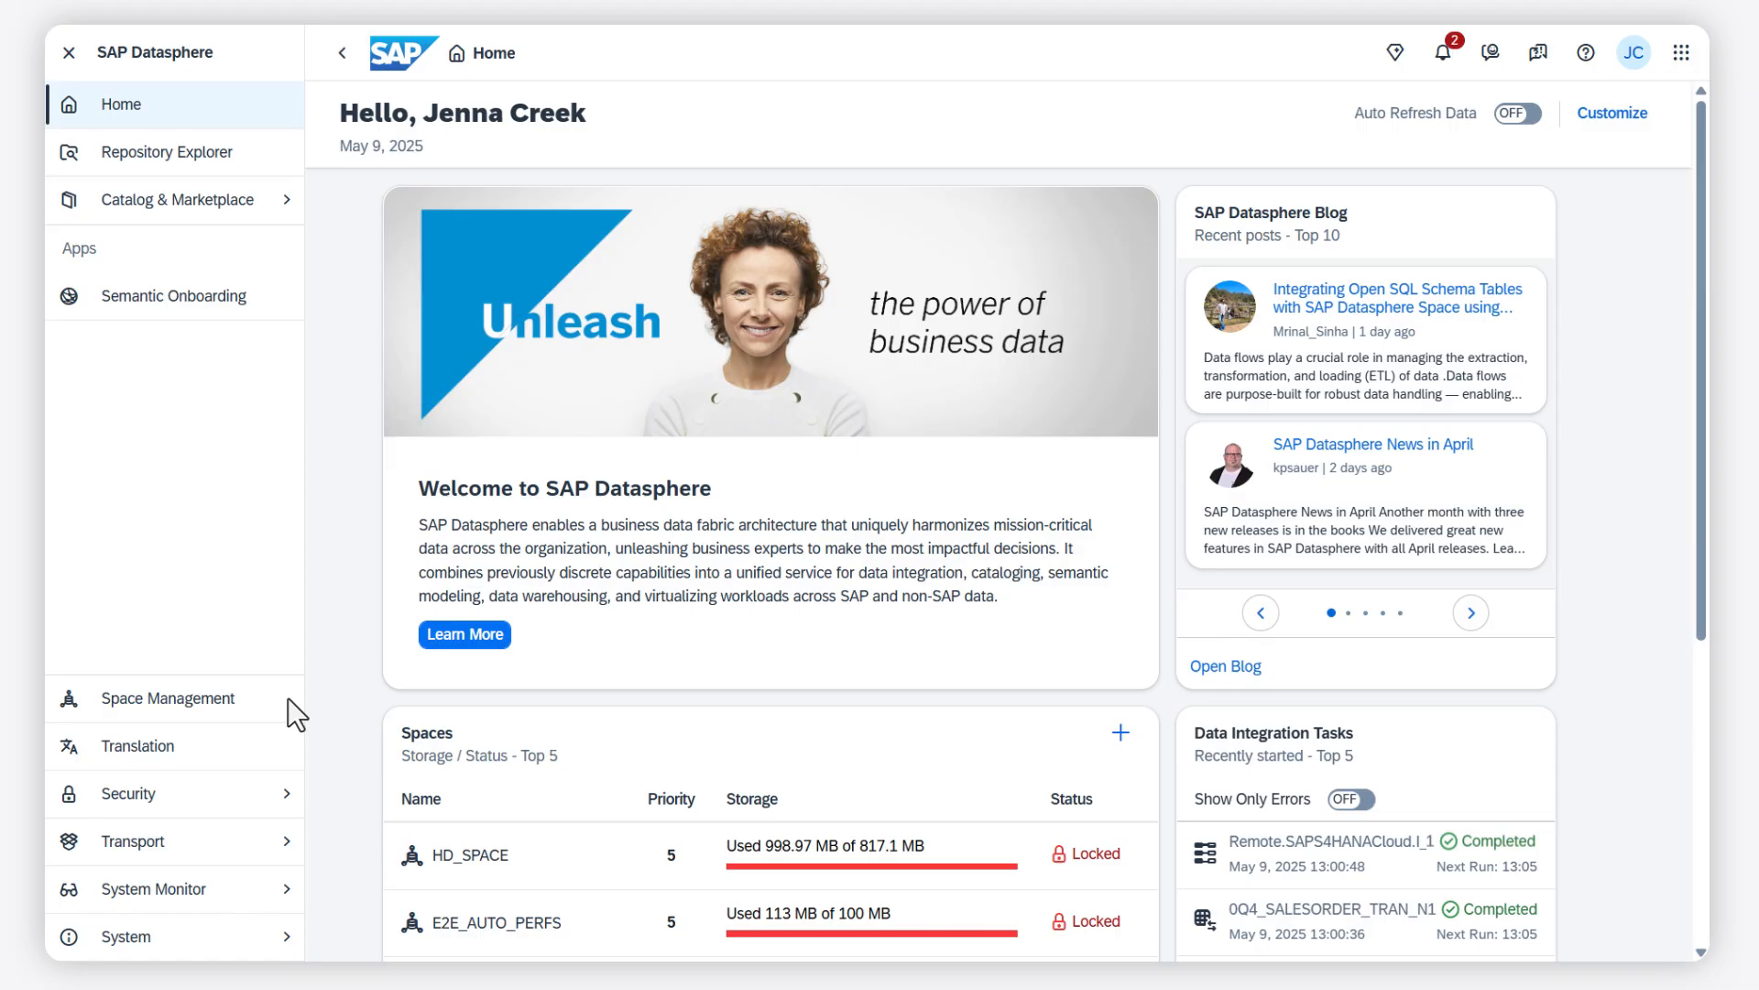
# - Show the Security Roles page listing standard roles such as DW AI Consumer
pyautogui.click(127, 794)
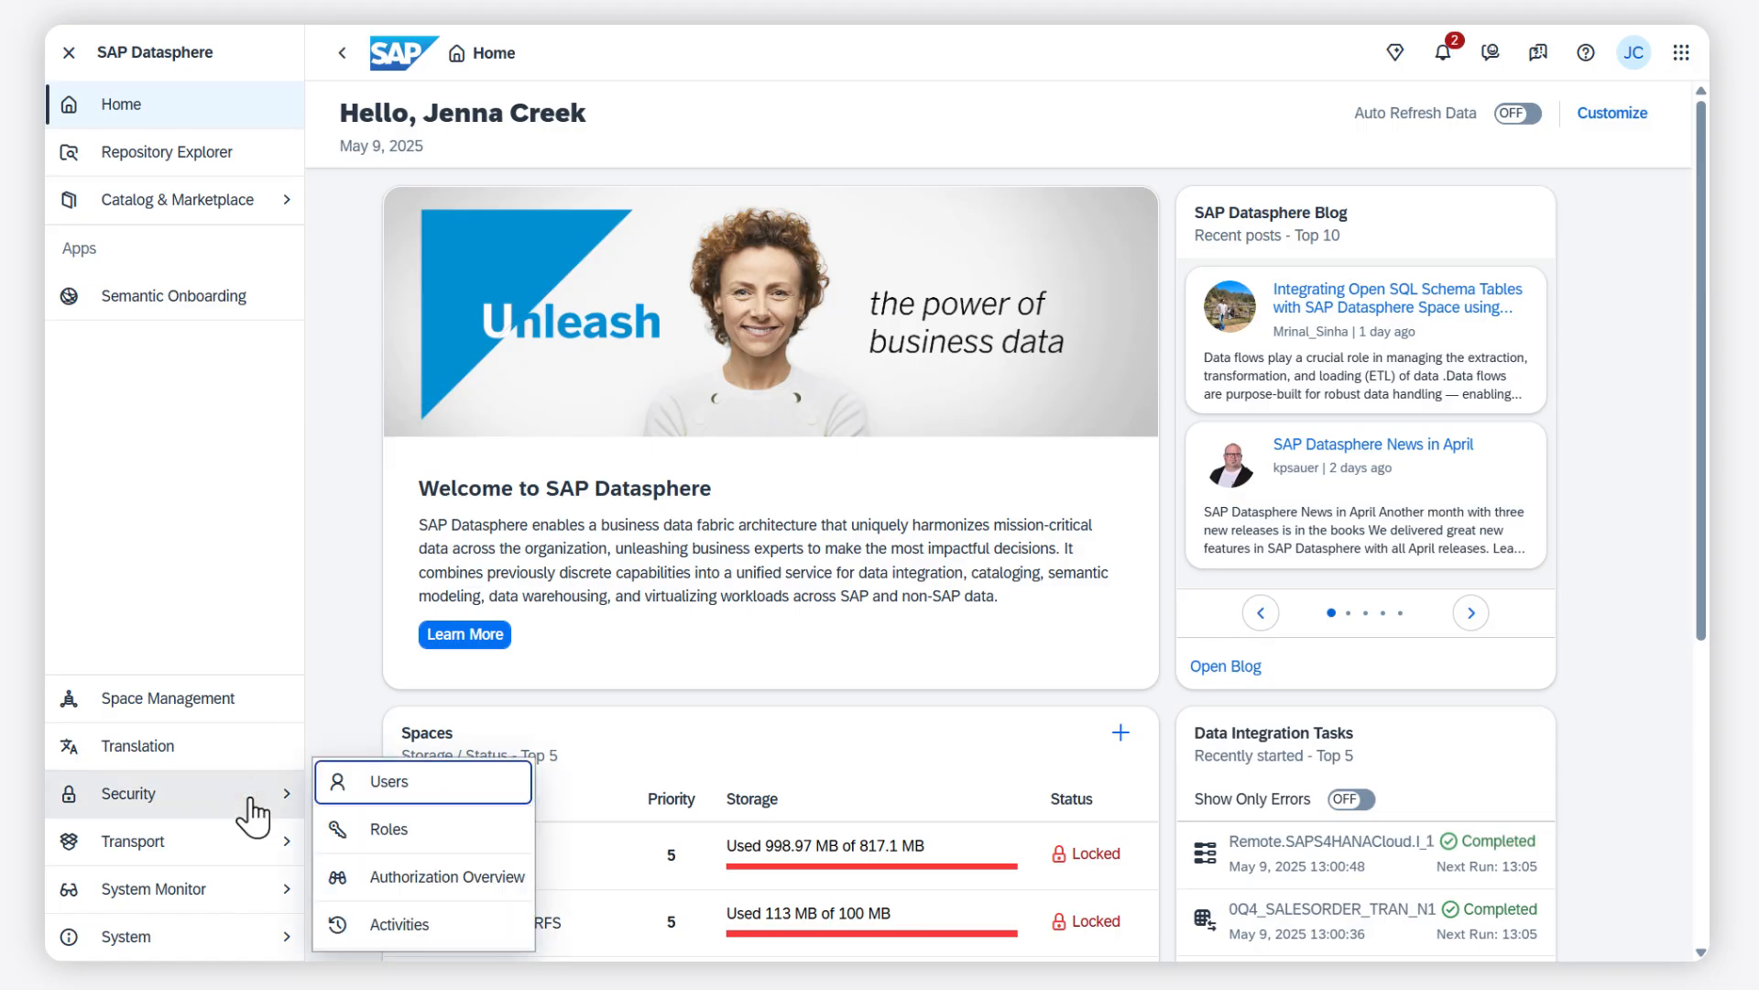
pyautogui.click(389, 781)
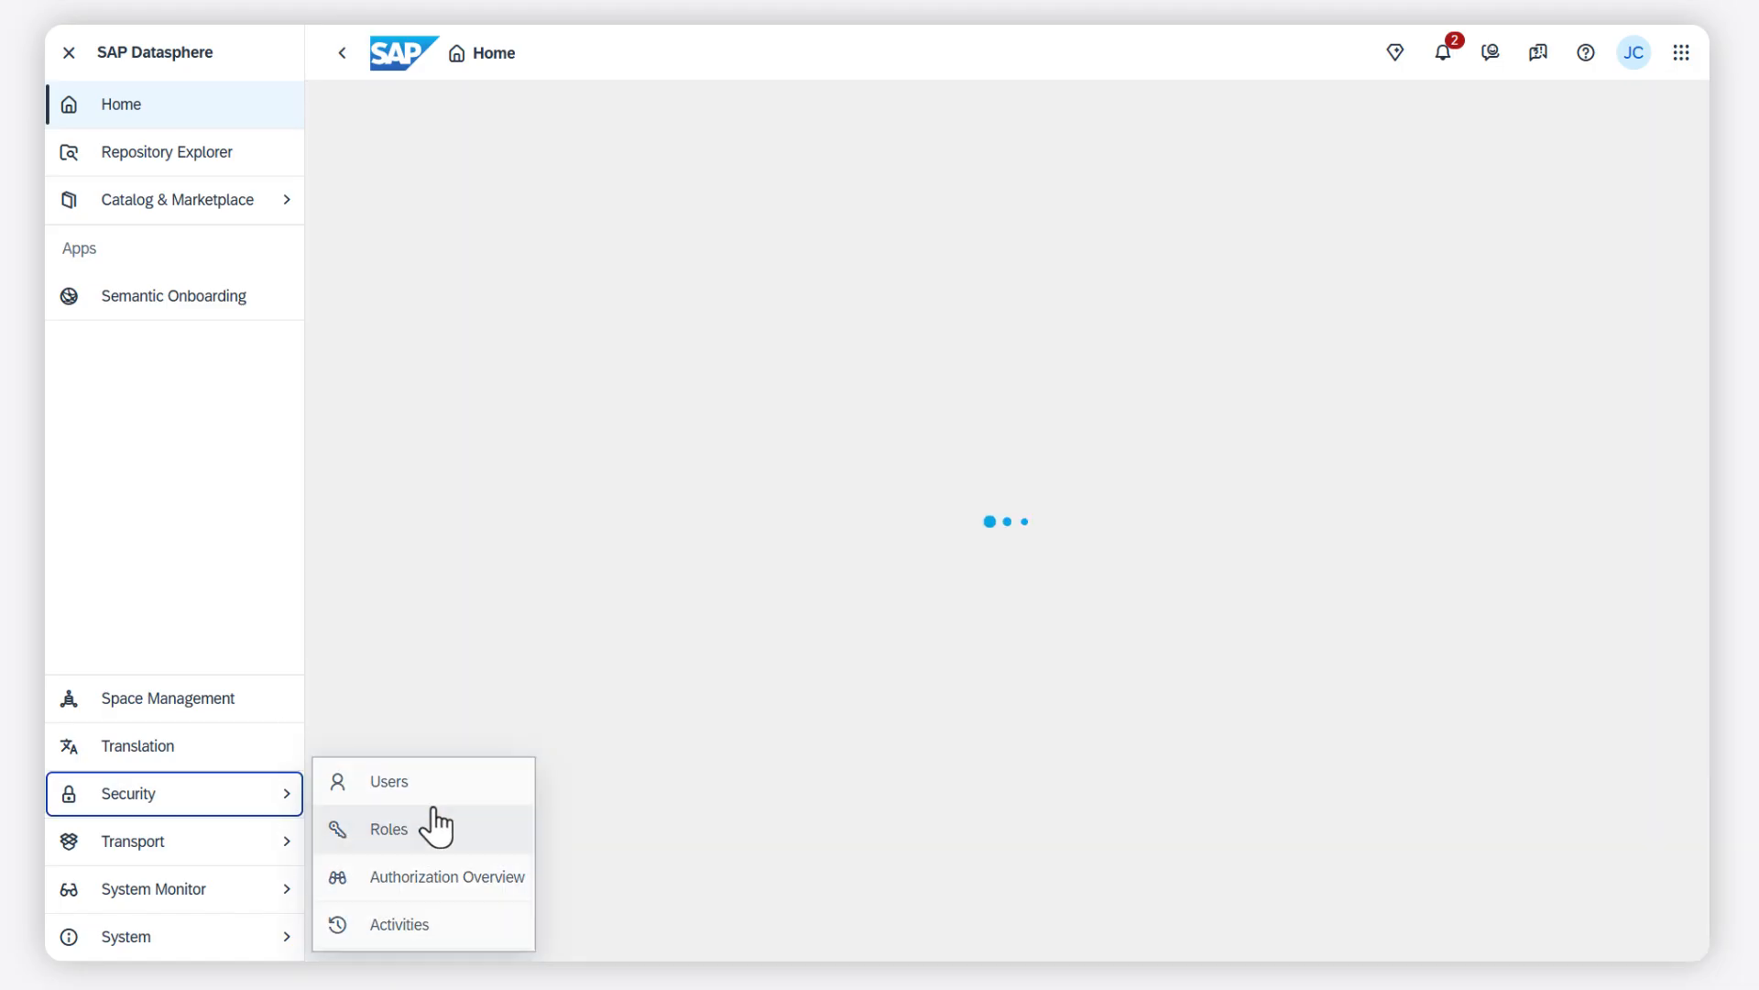
pyautogui.click(388, 828)
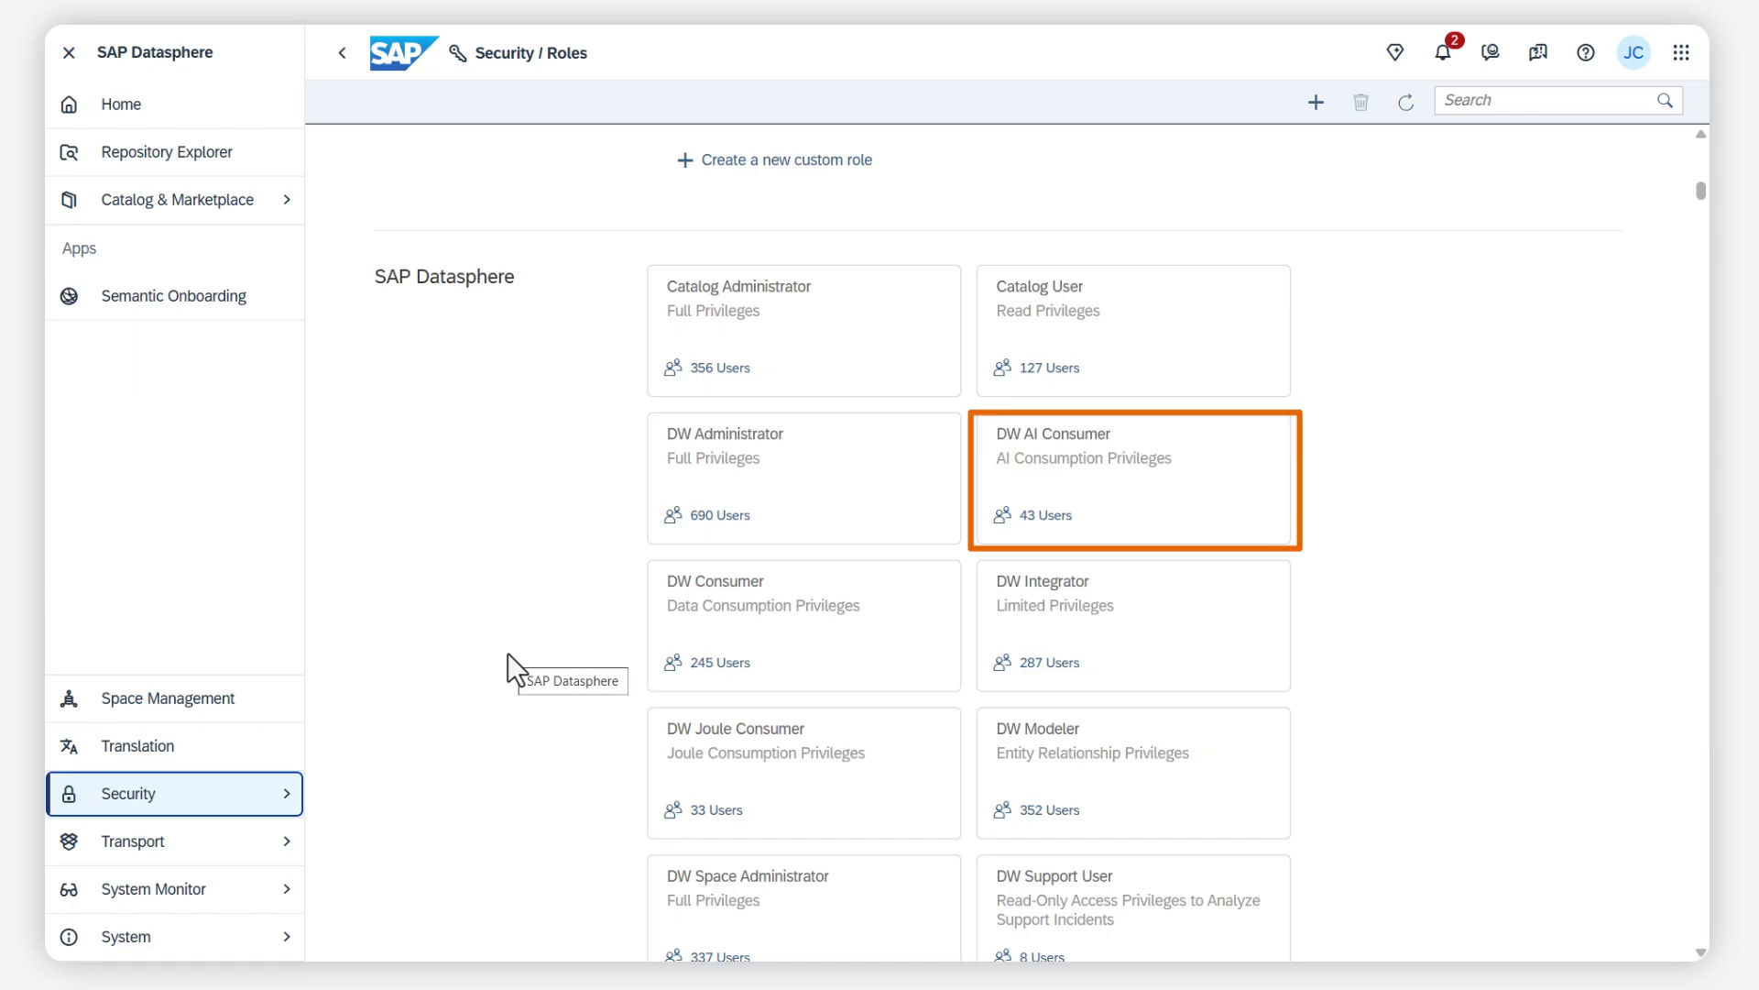
# - Reach the AI Services area of the system configuration
pyautogui.click(126, 936)
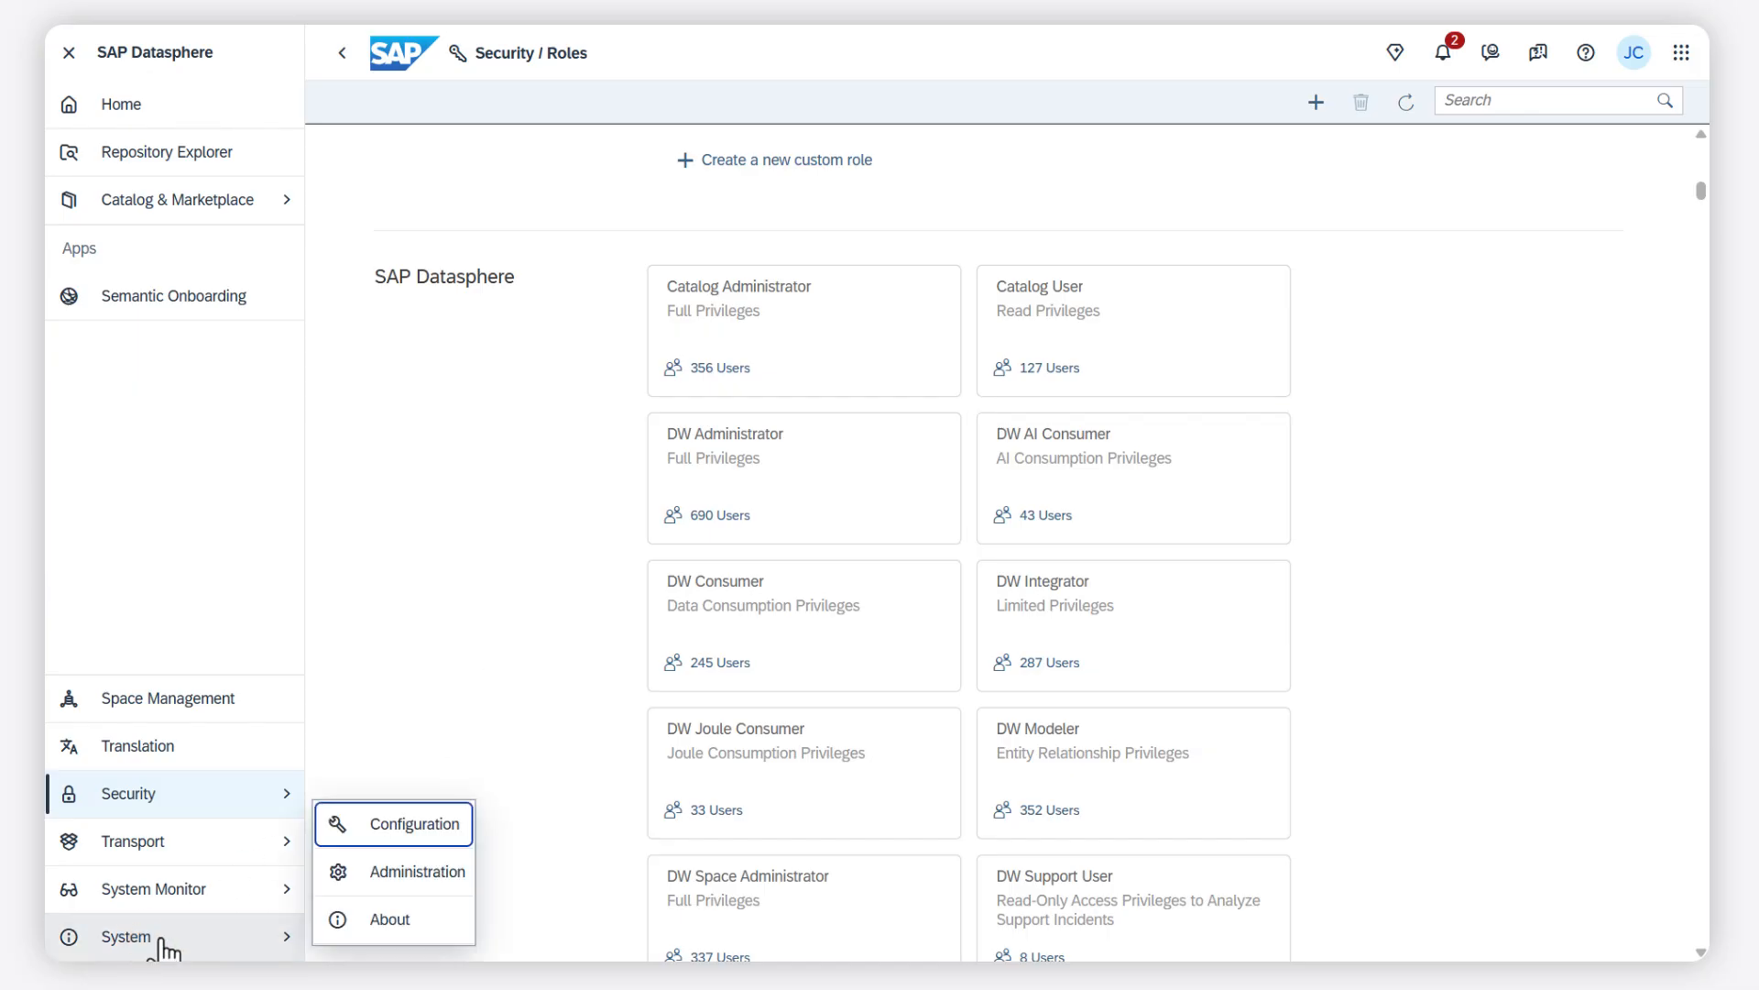
pyautogui.click(419, 824)
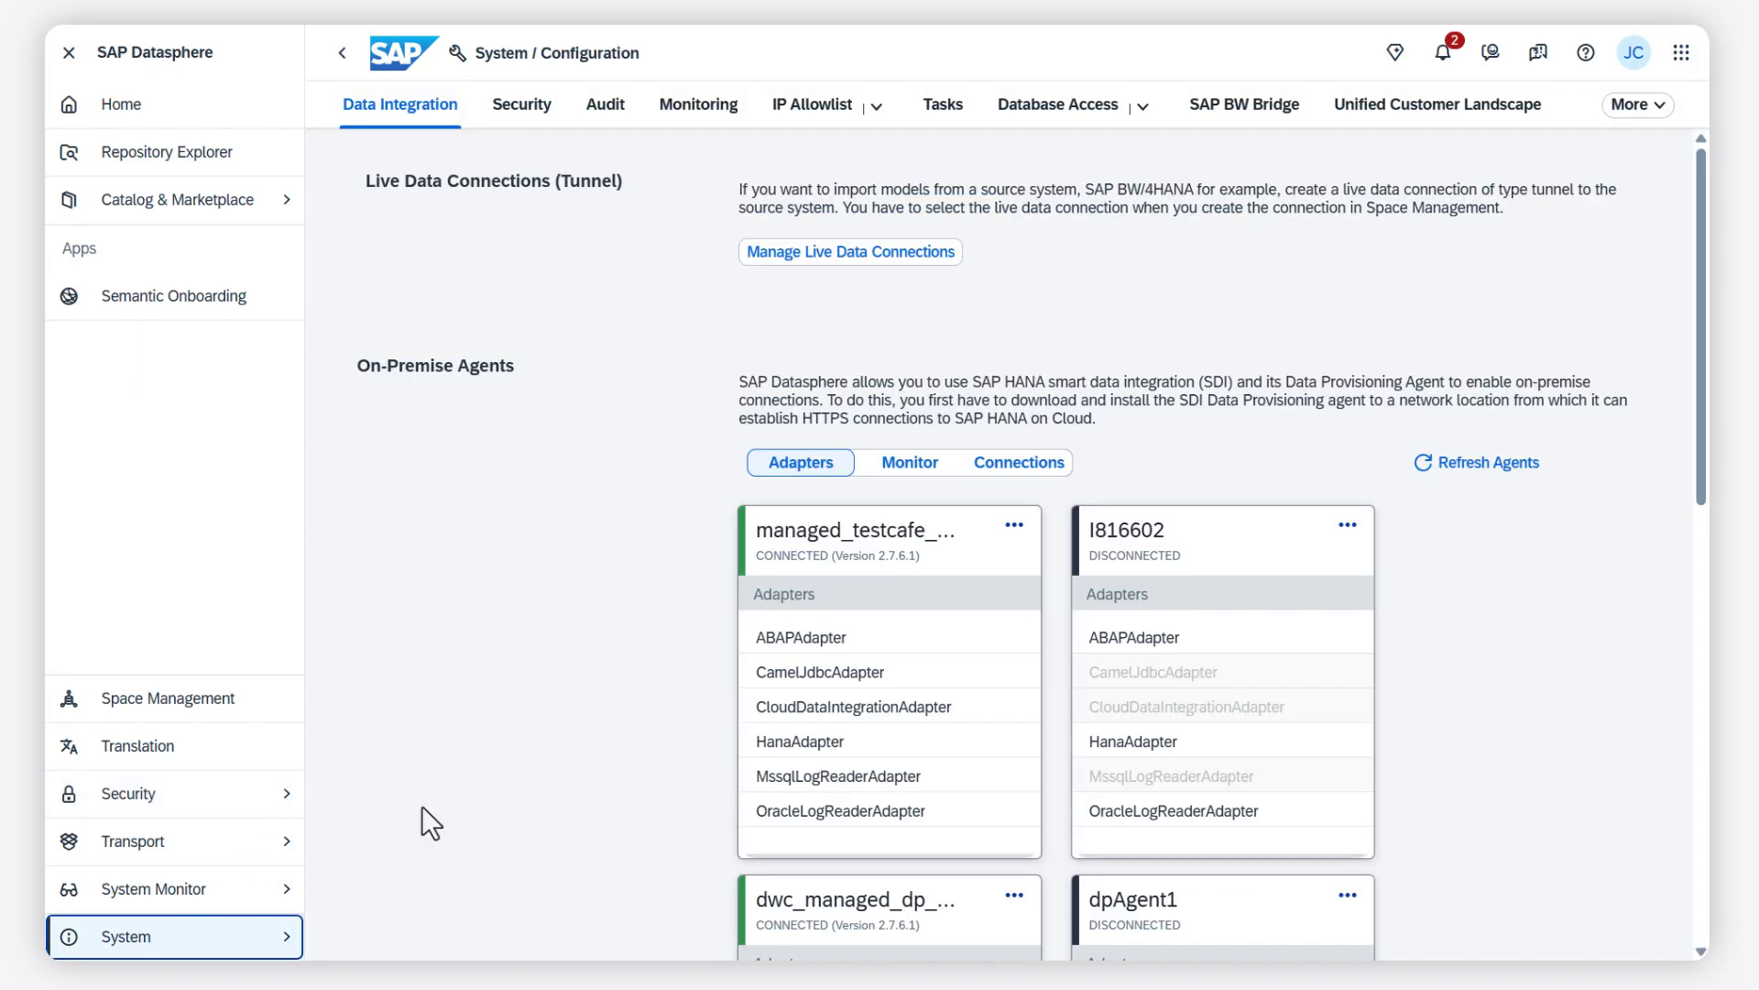
pyautogui.click(1631, 105)
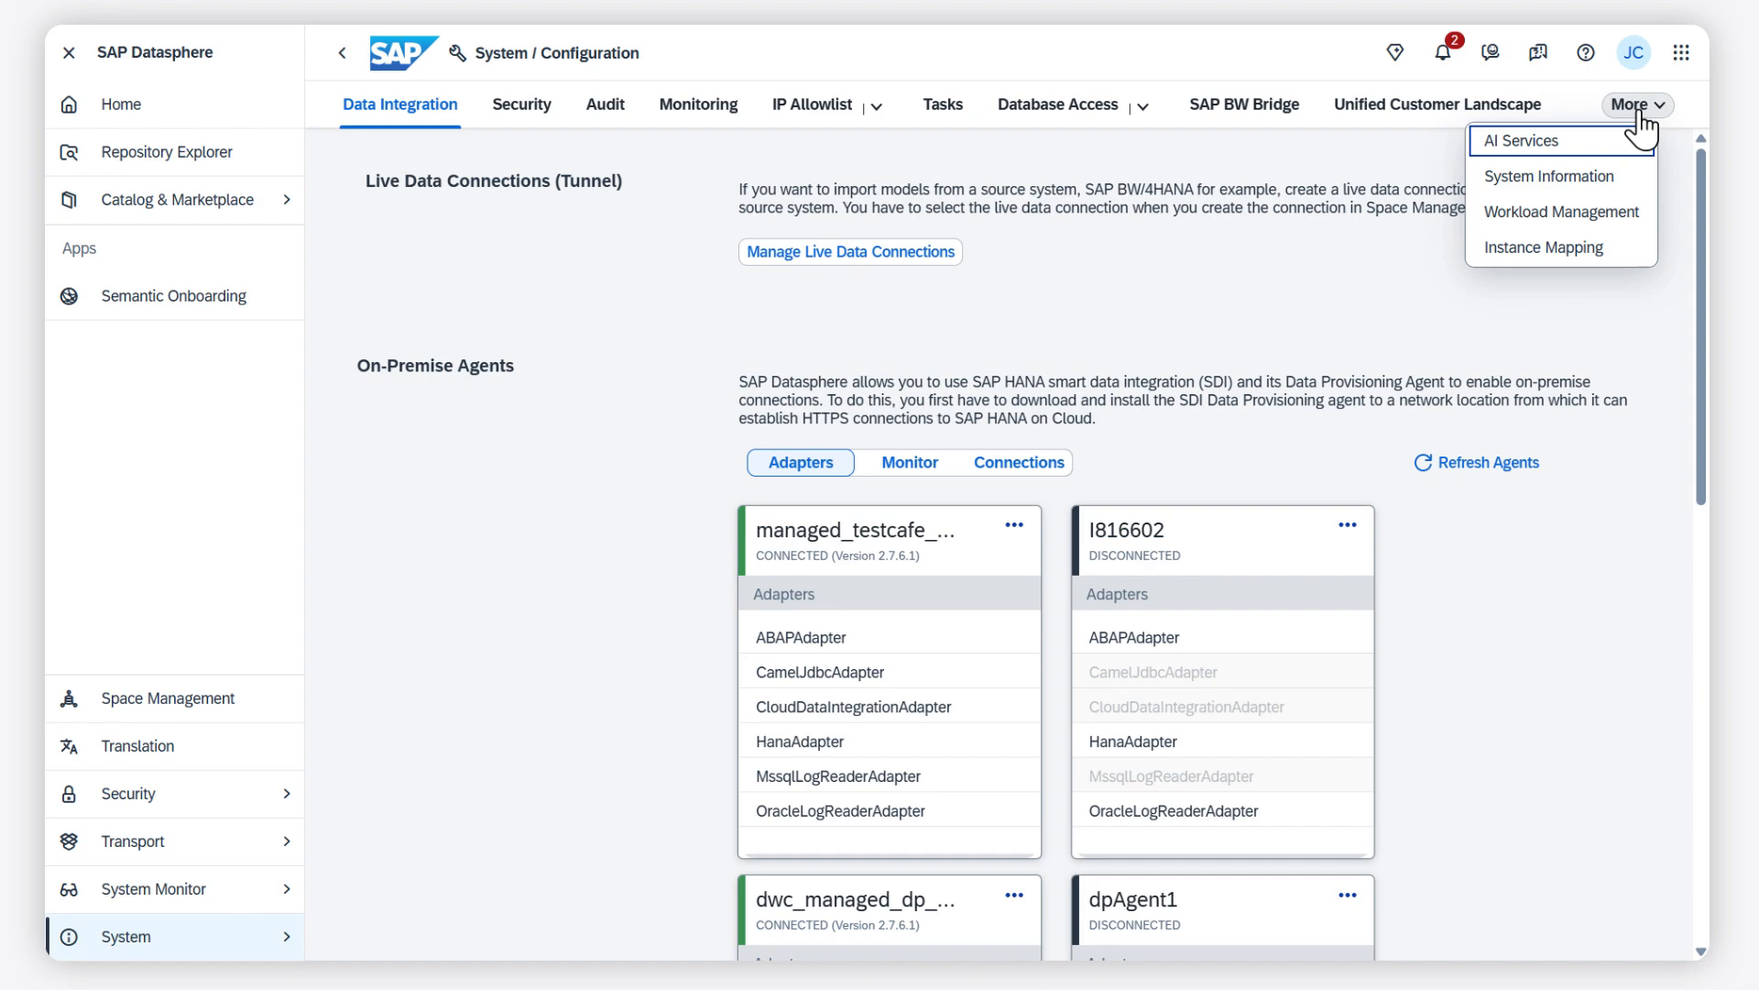
pyautogui.click(1519, 139)
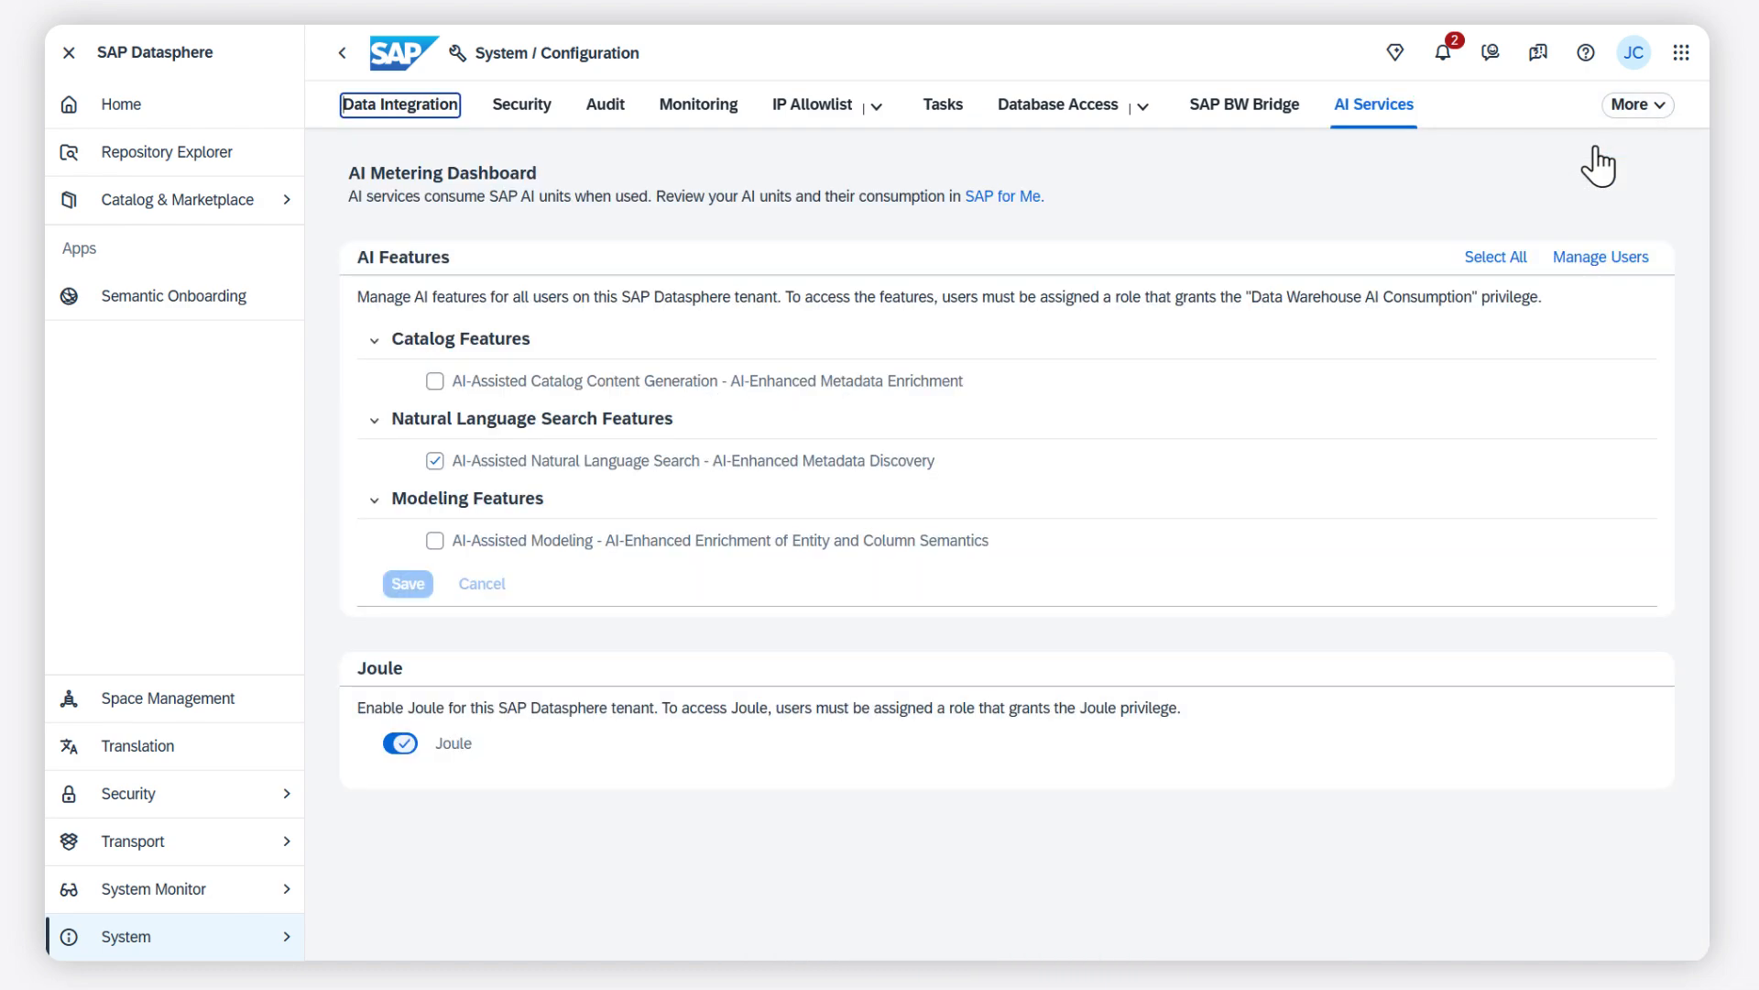
# - Turn on AI-Assisted Catalog Content Generation and save the setting
pyautogui.click(435, 380)
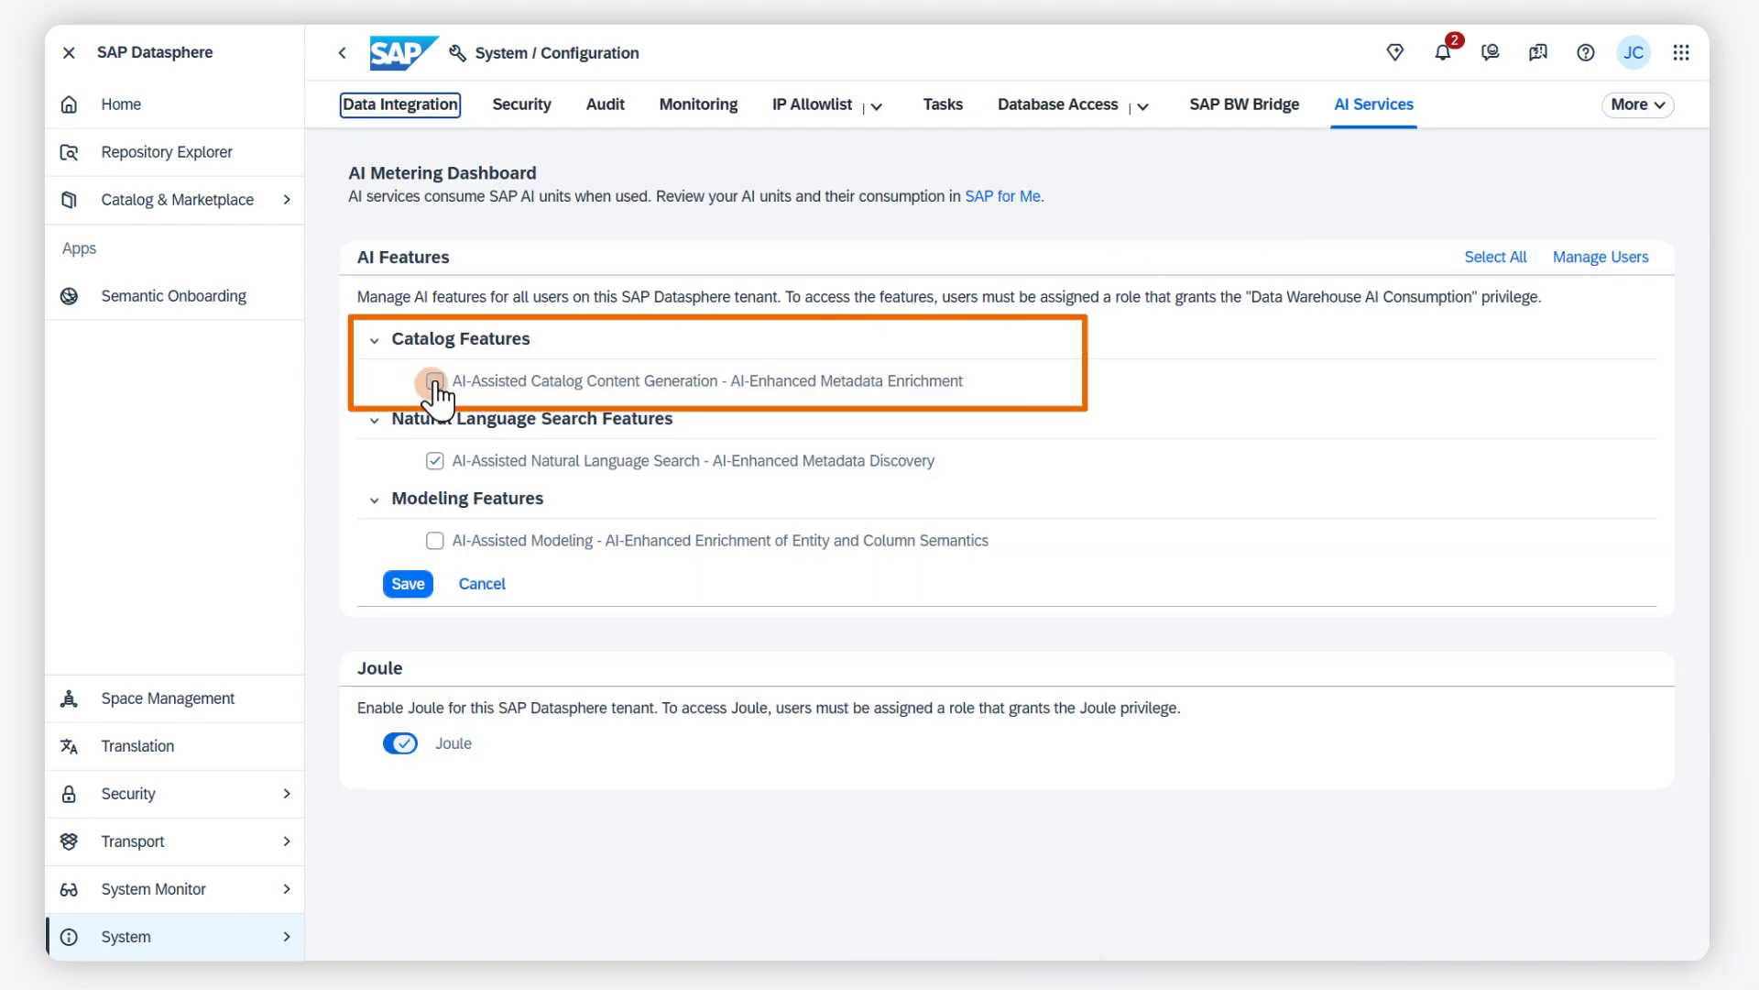
pyautogui.click(436, 380)
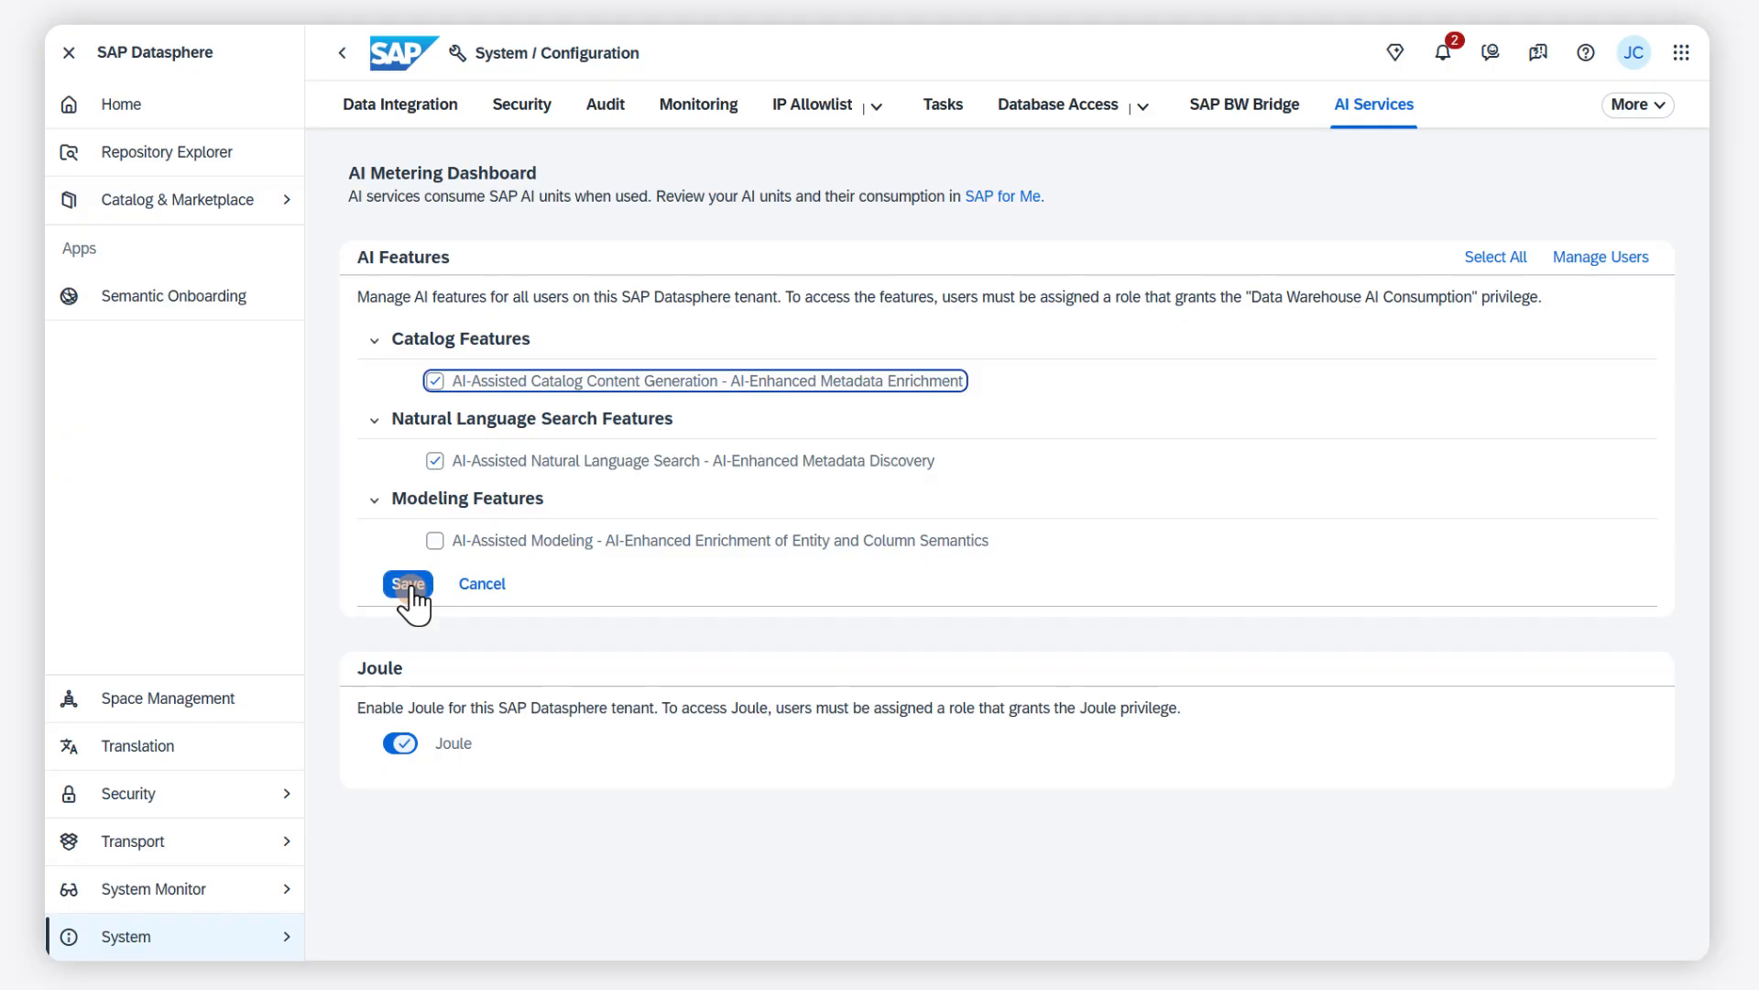
pyautogui.click(407, 583)
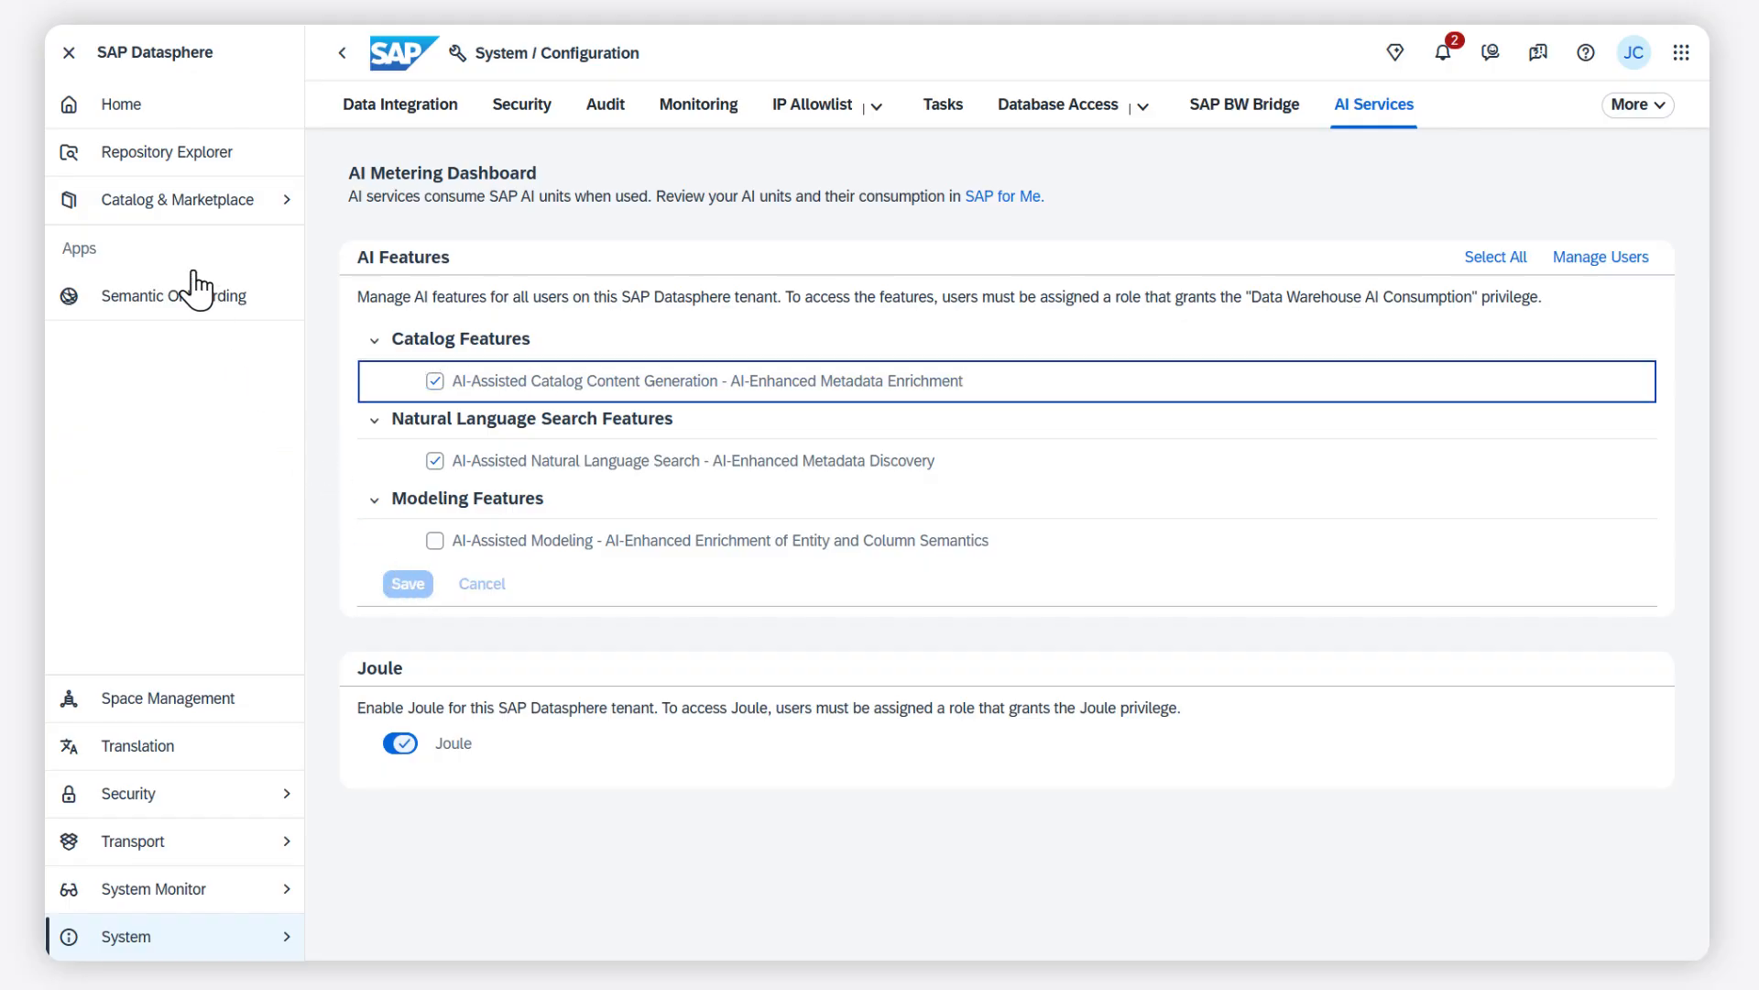
pyautogui.moveTo(176, 200)
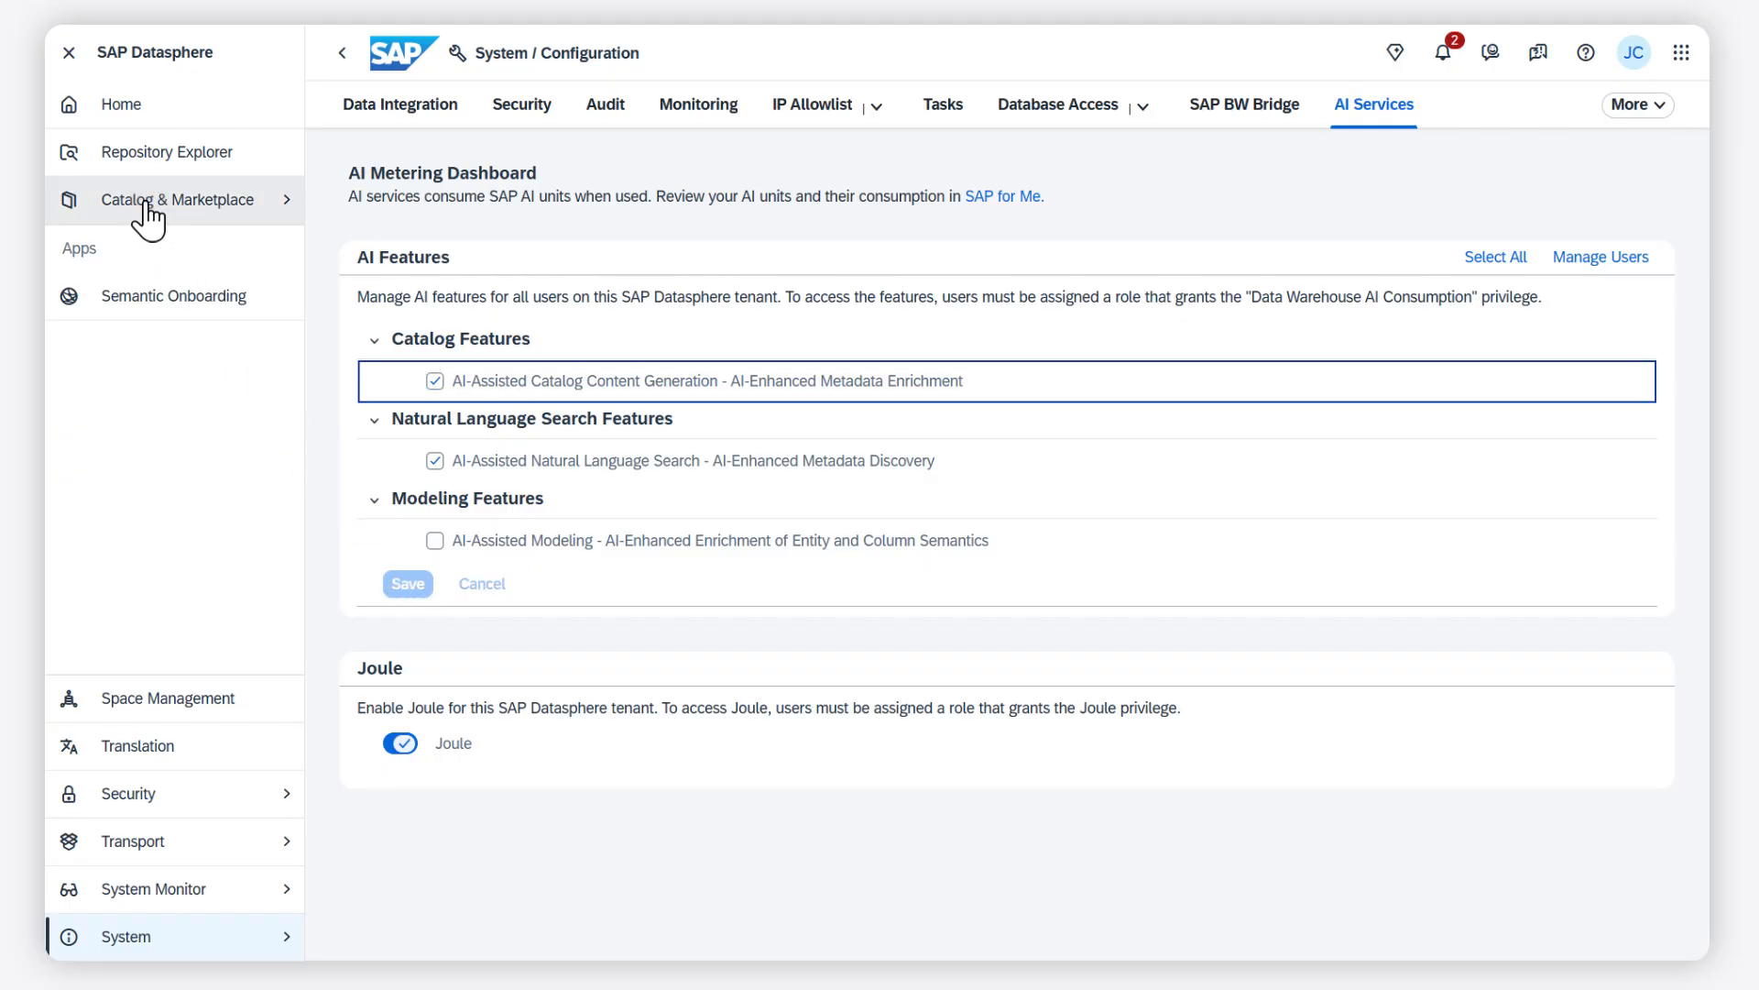
# - Search the catalog for 'sales' and bring up the Sales story's asset overview
pyautogui.click(176, 199)
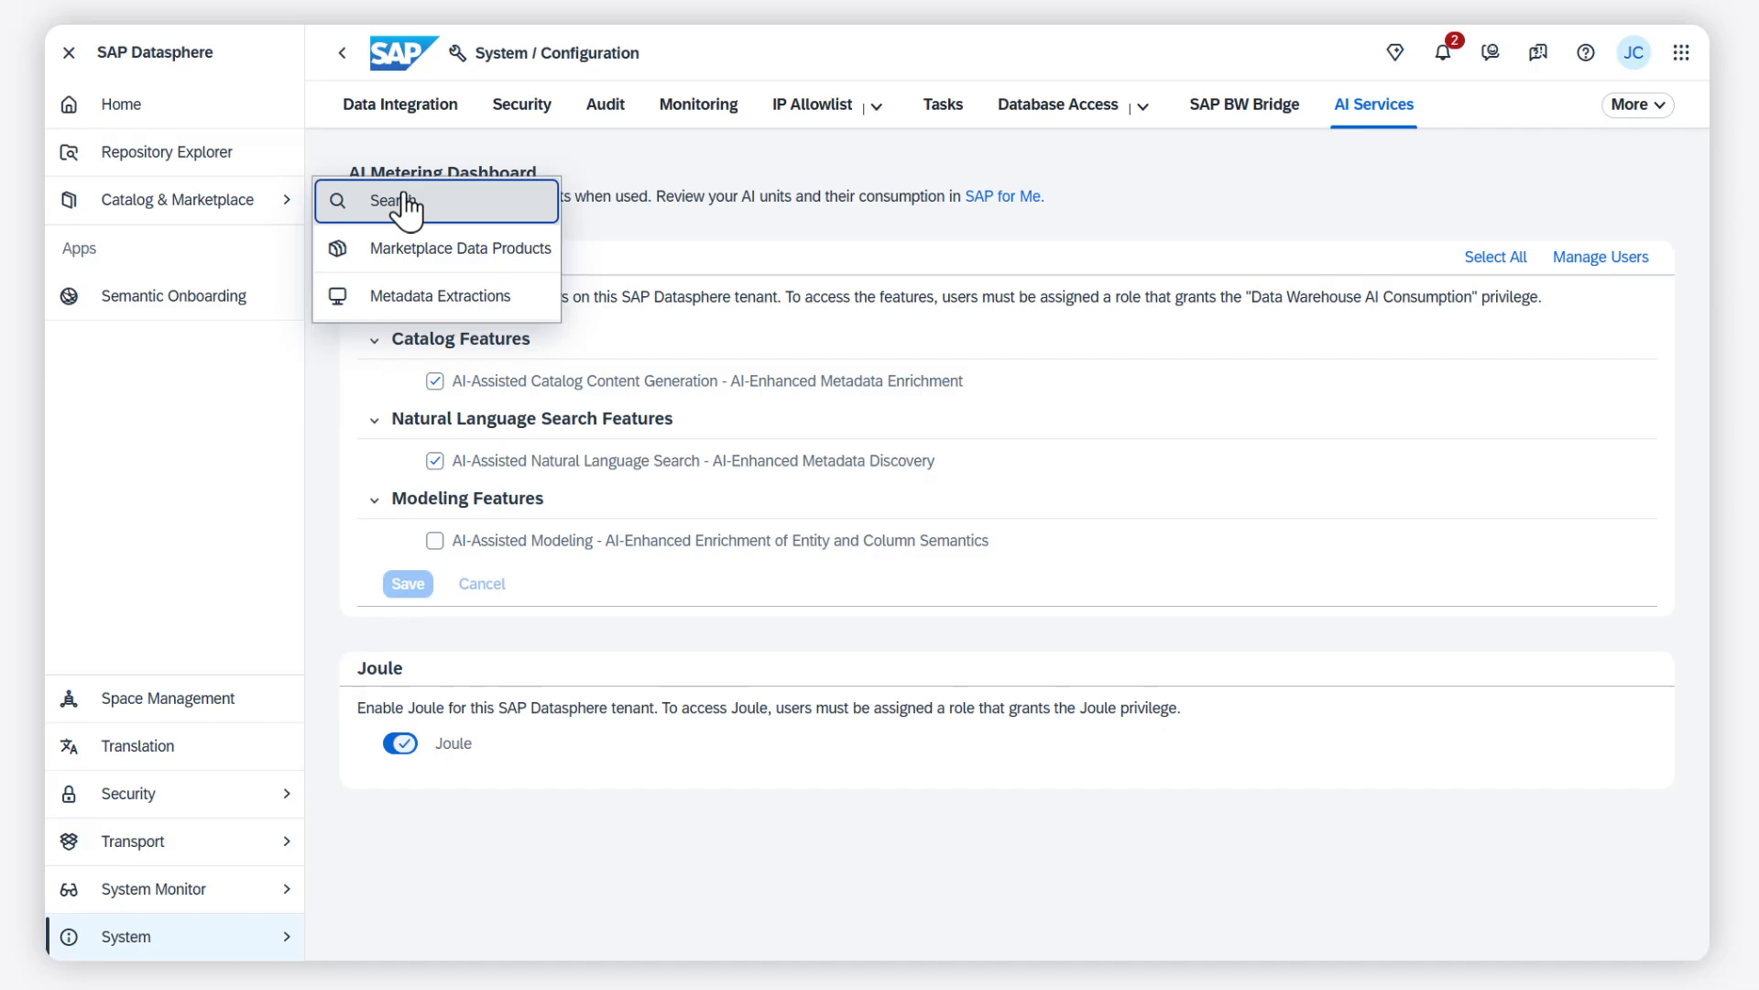
pyautogui.click(436, 200)
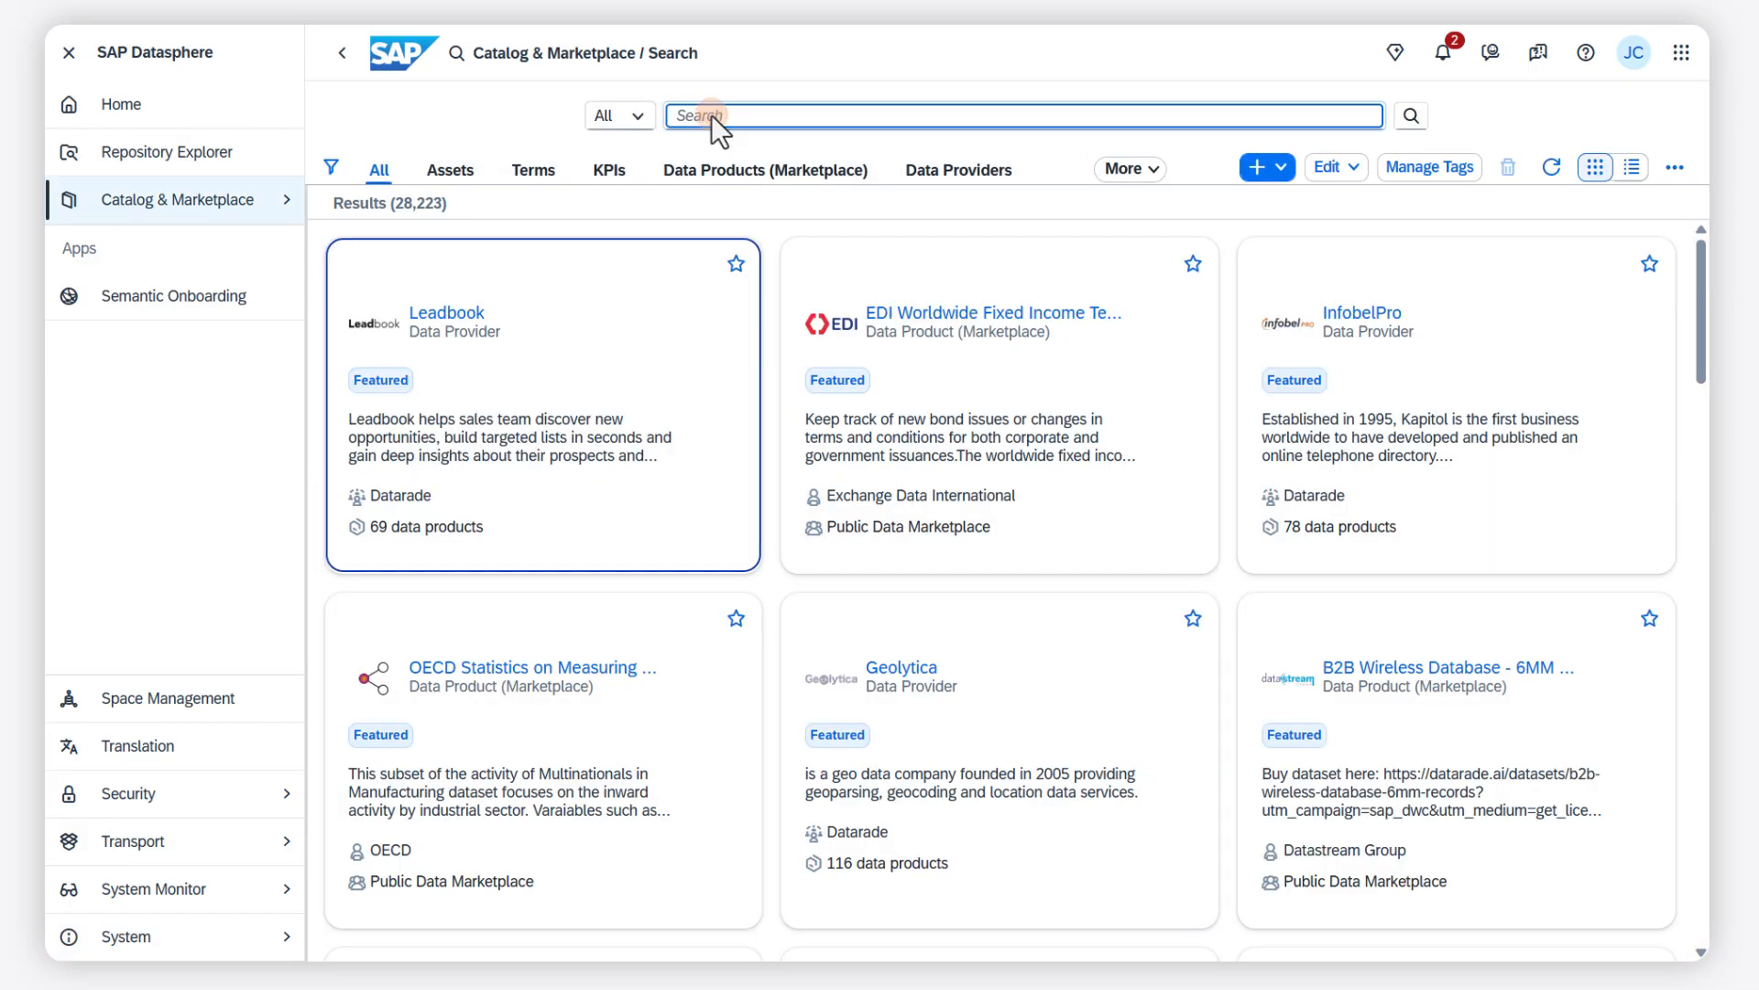
pyautogui.write('sales')
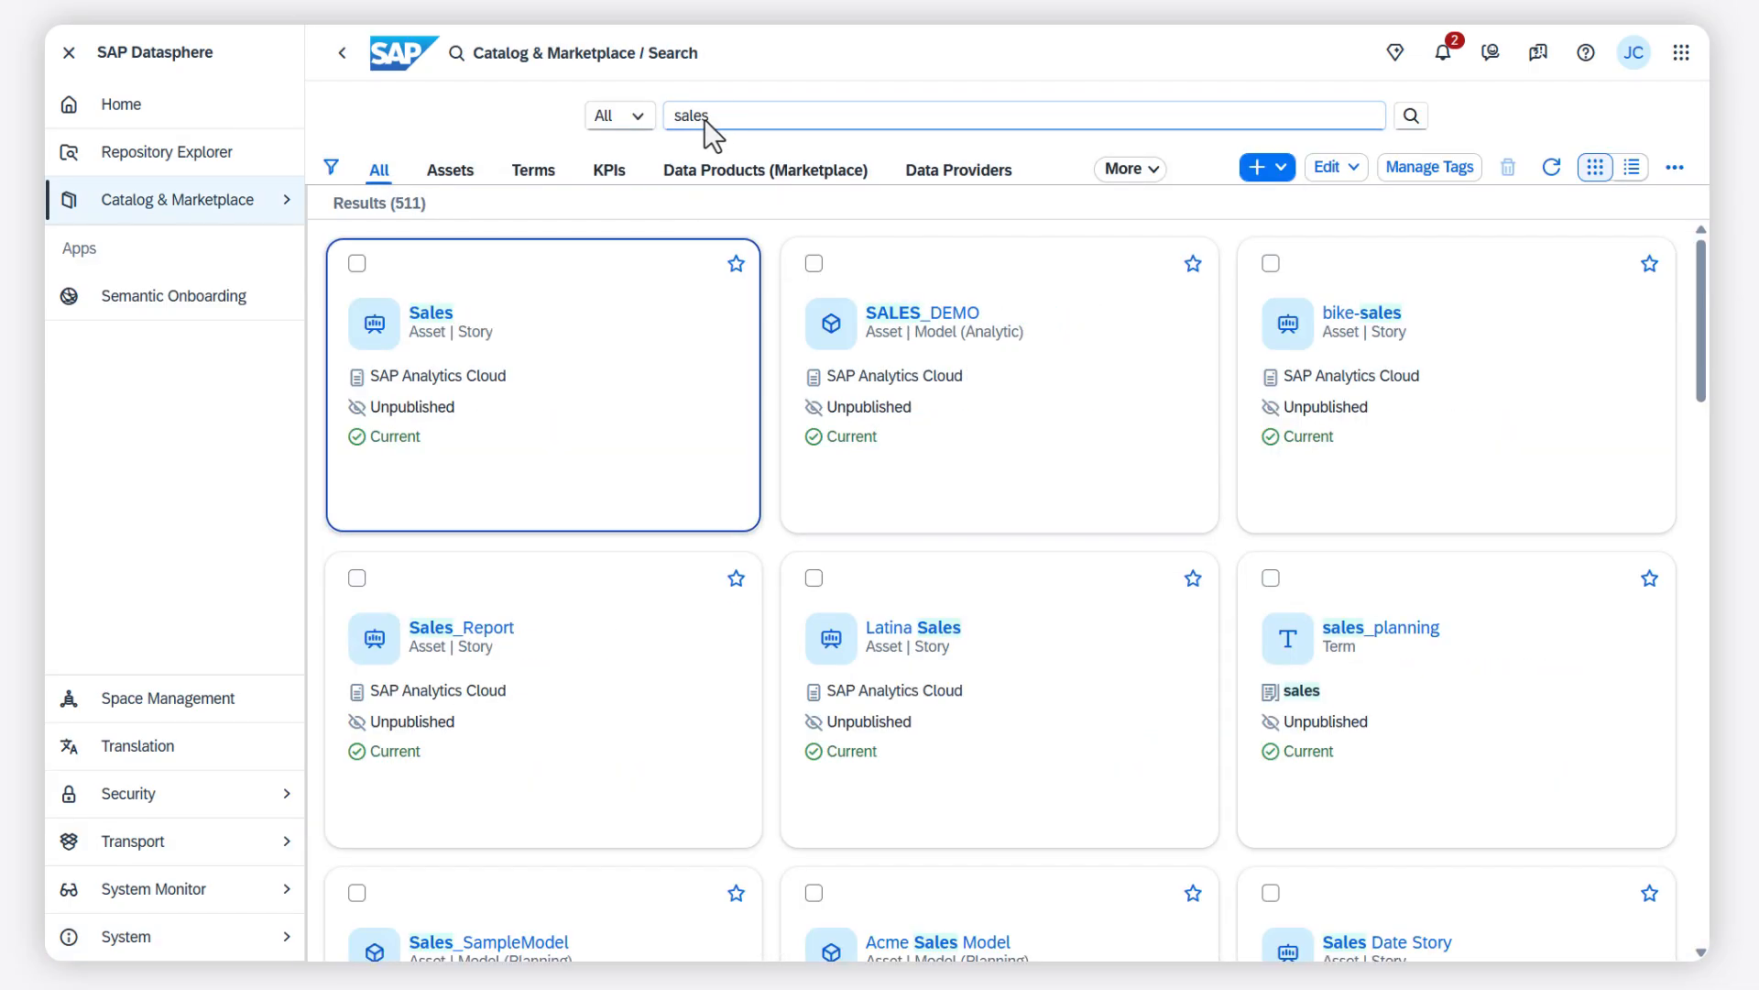
pyautogui.moveTo(435, 320)
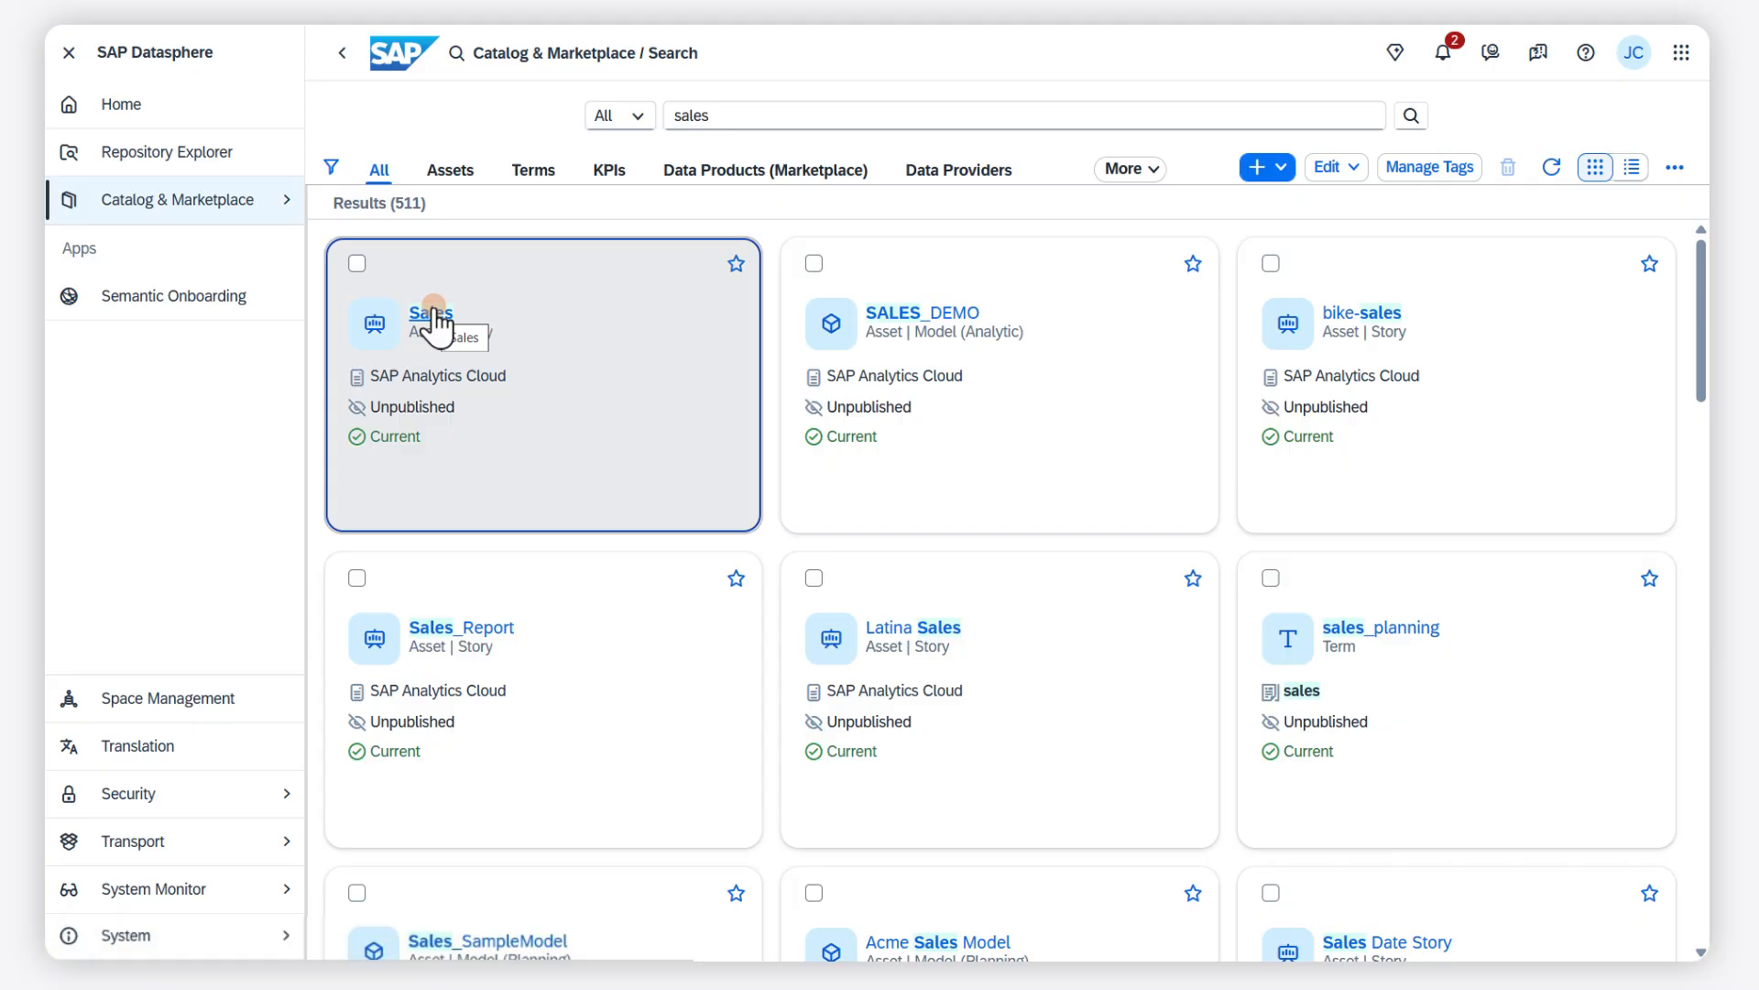
pyautogui.click(431, 313)
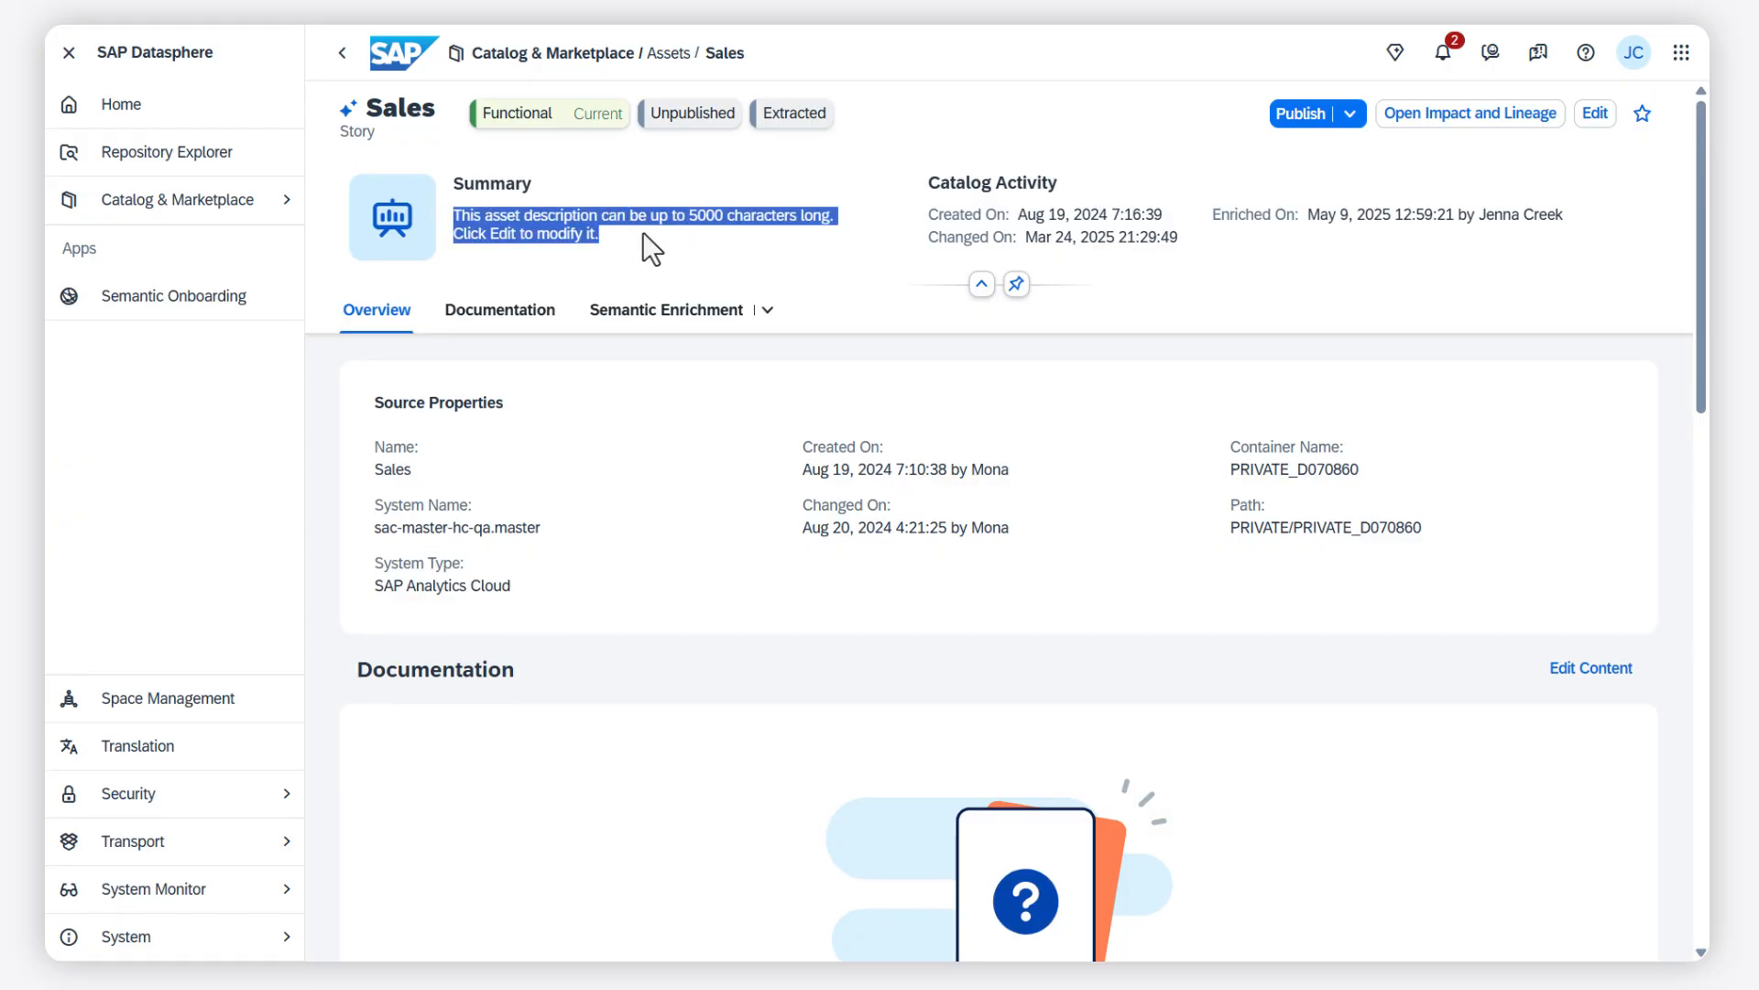
pyautogui.moveTo(737, 264)
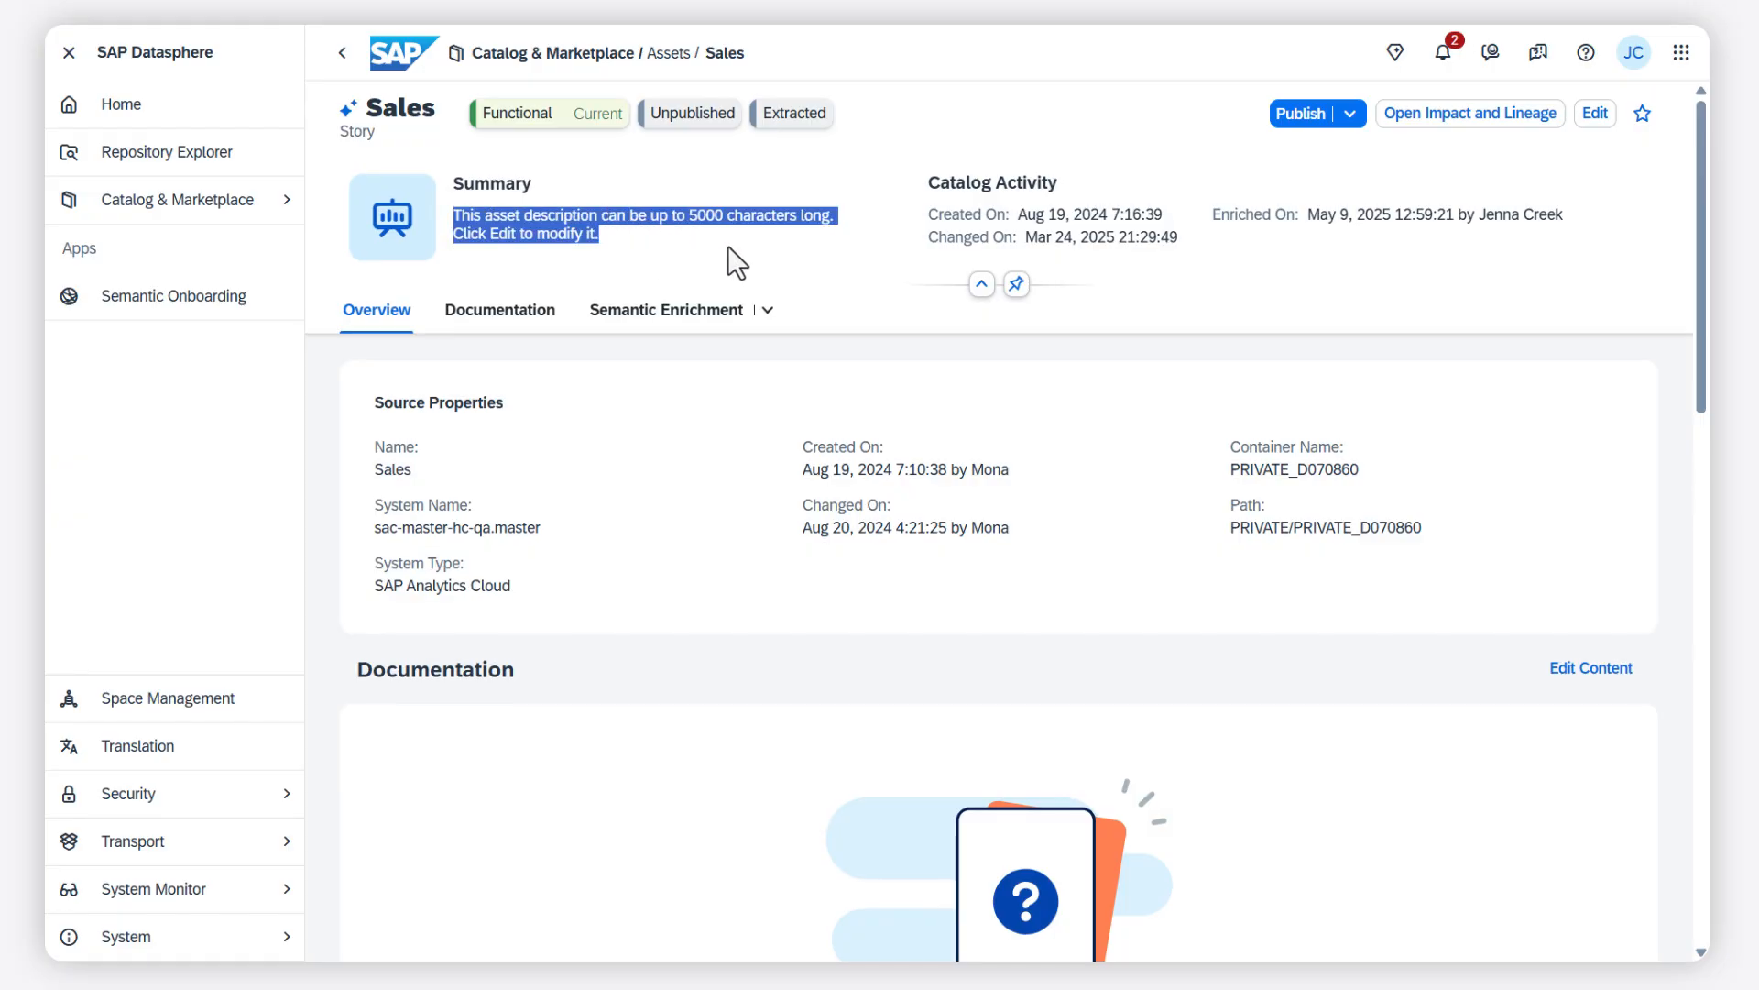
# - Generate an AI summary about decision-making insights for the Sales story and save it
pyautogui.click(1592, 114)
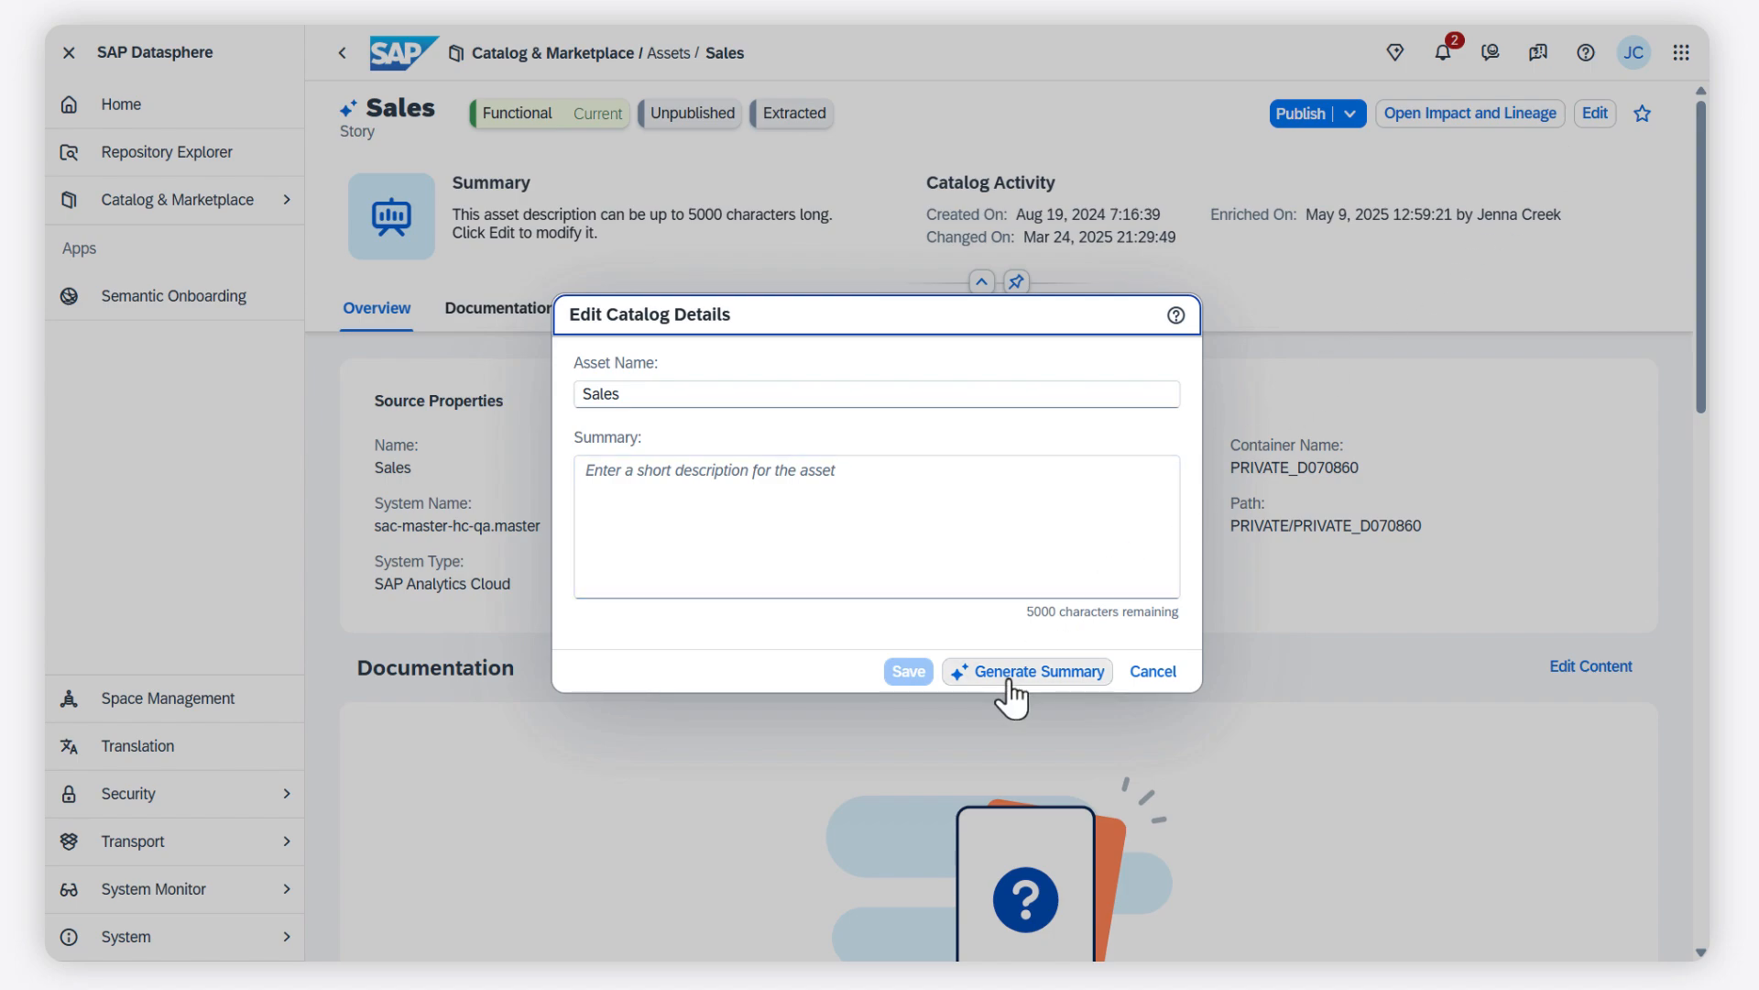
pyautogui.click(1025, 671)
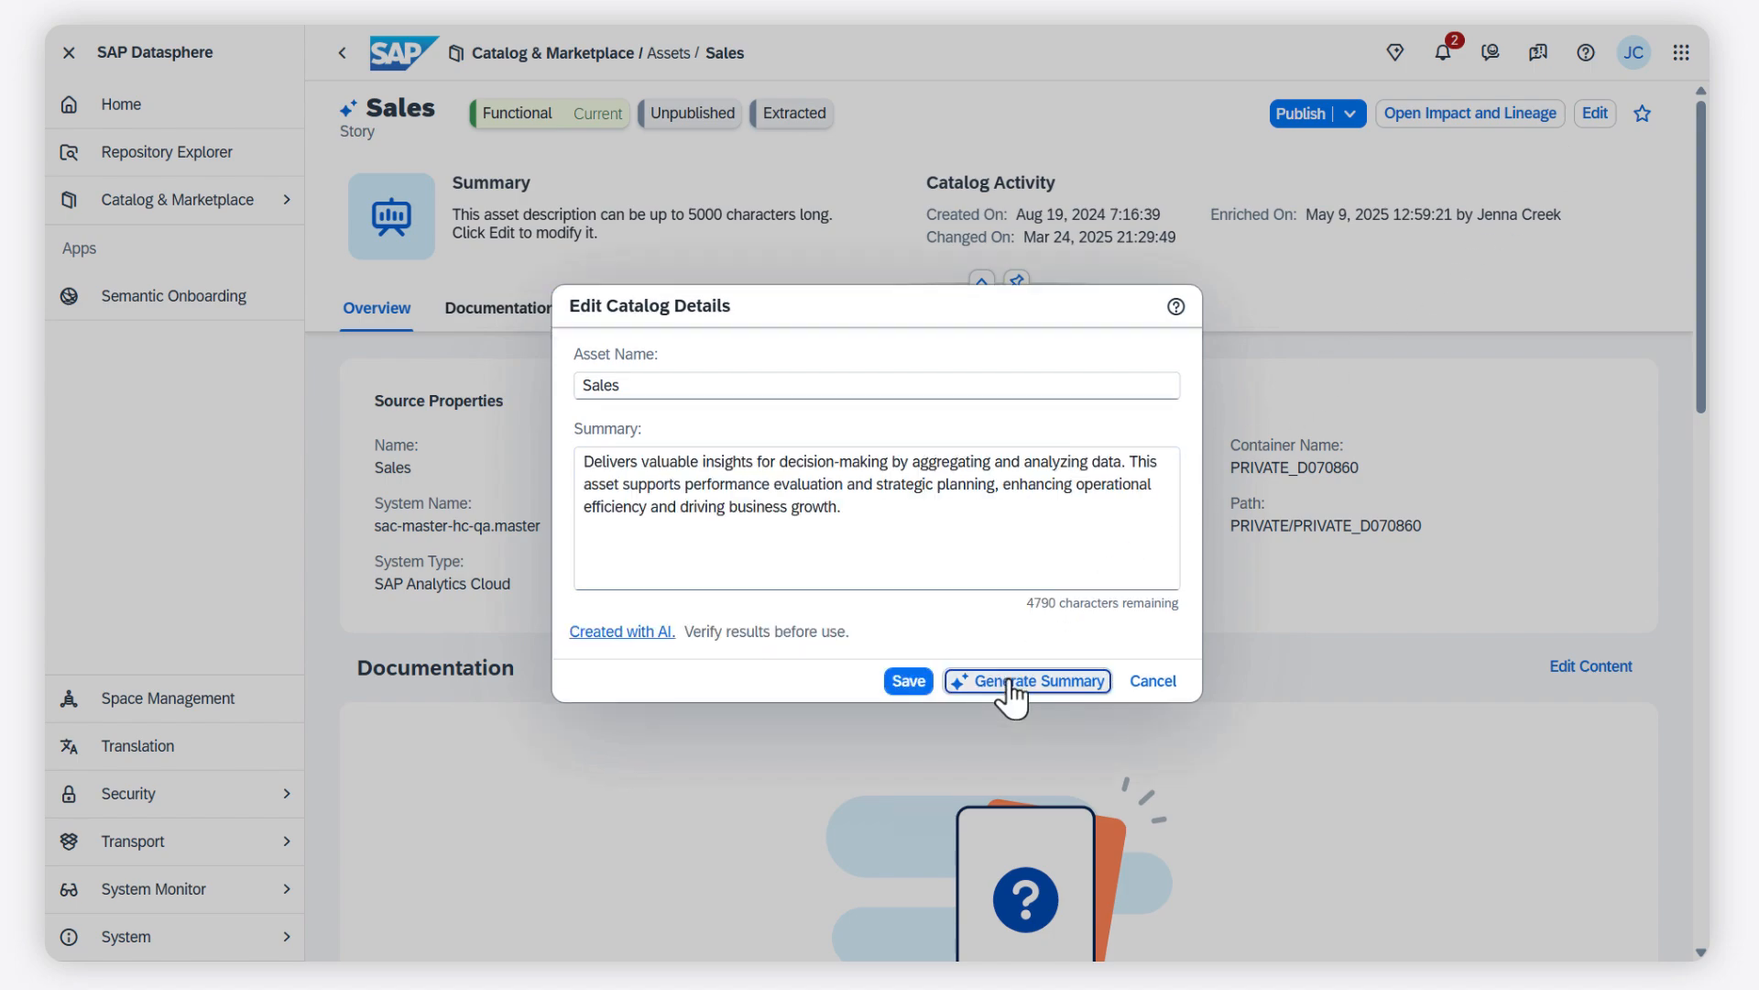
pyautogui.moveTo(985, 701)
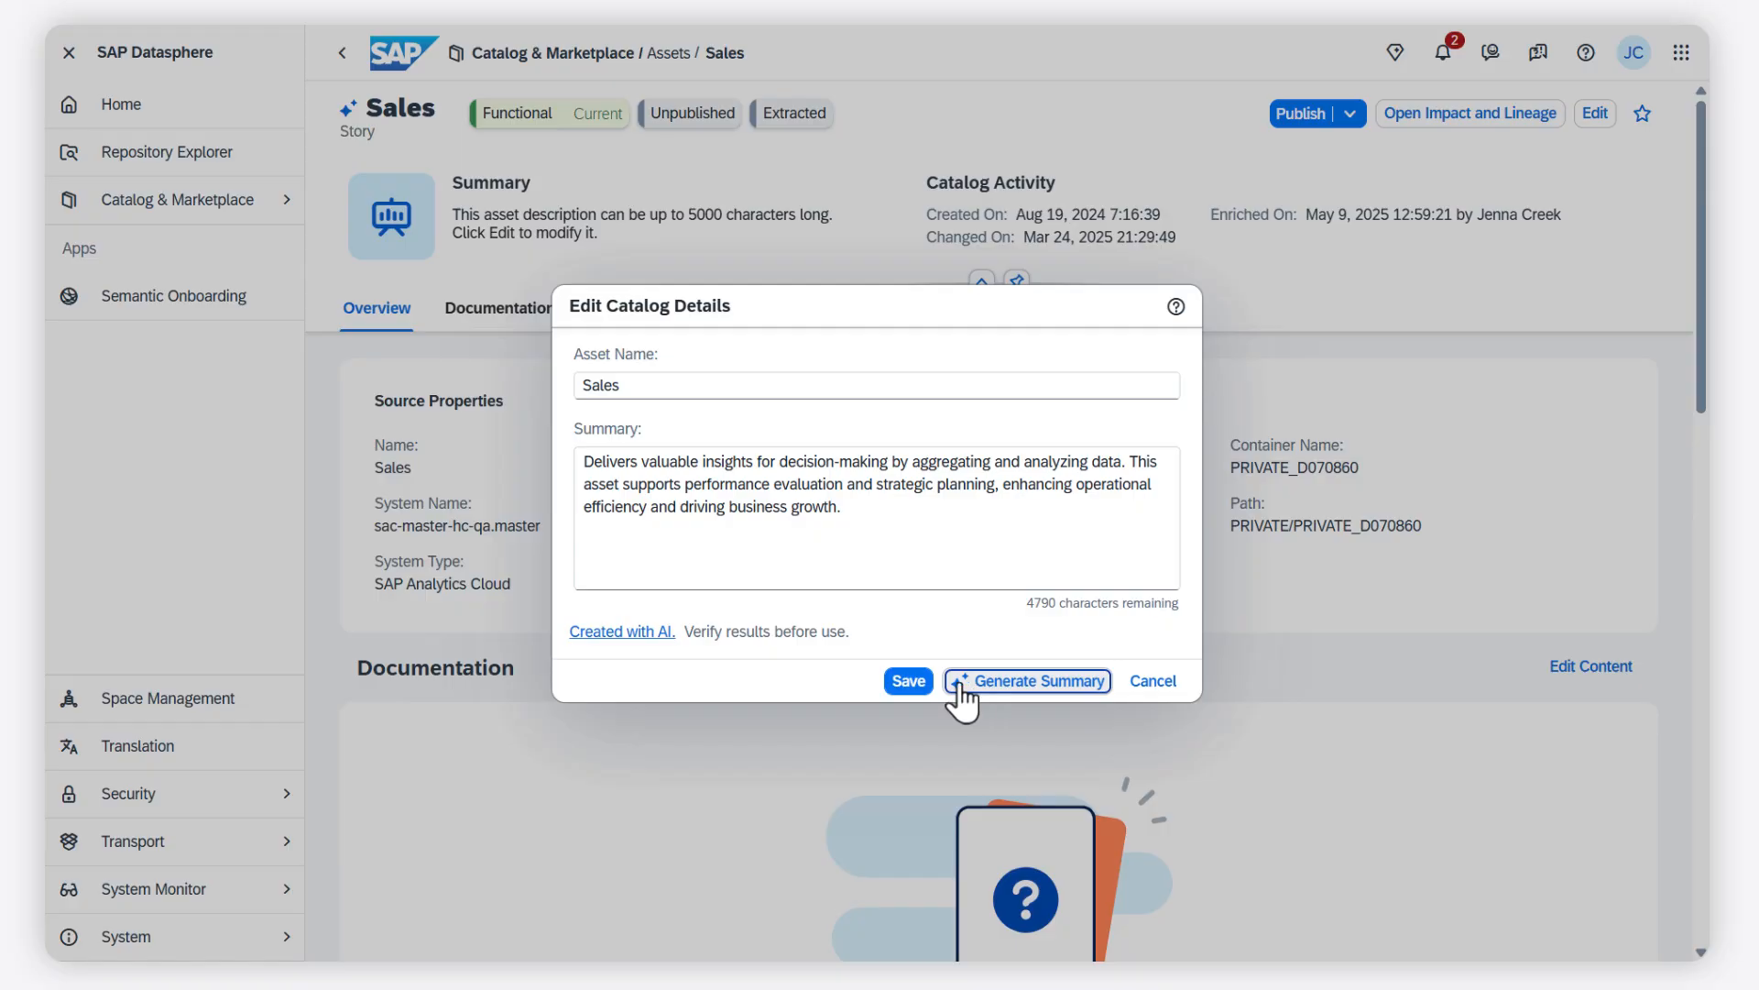
pyautogui.click(908, 681)
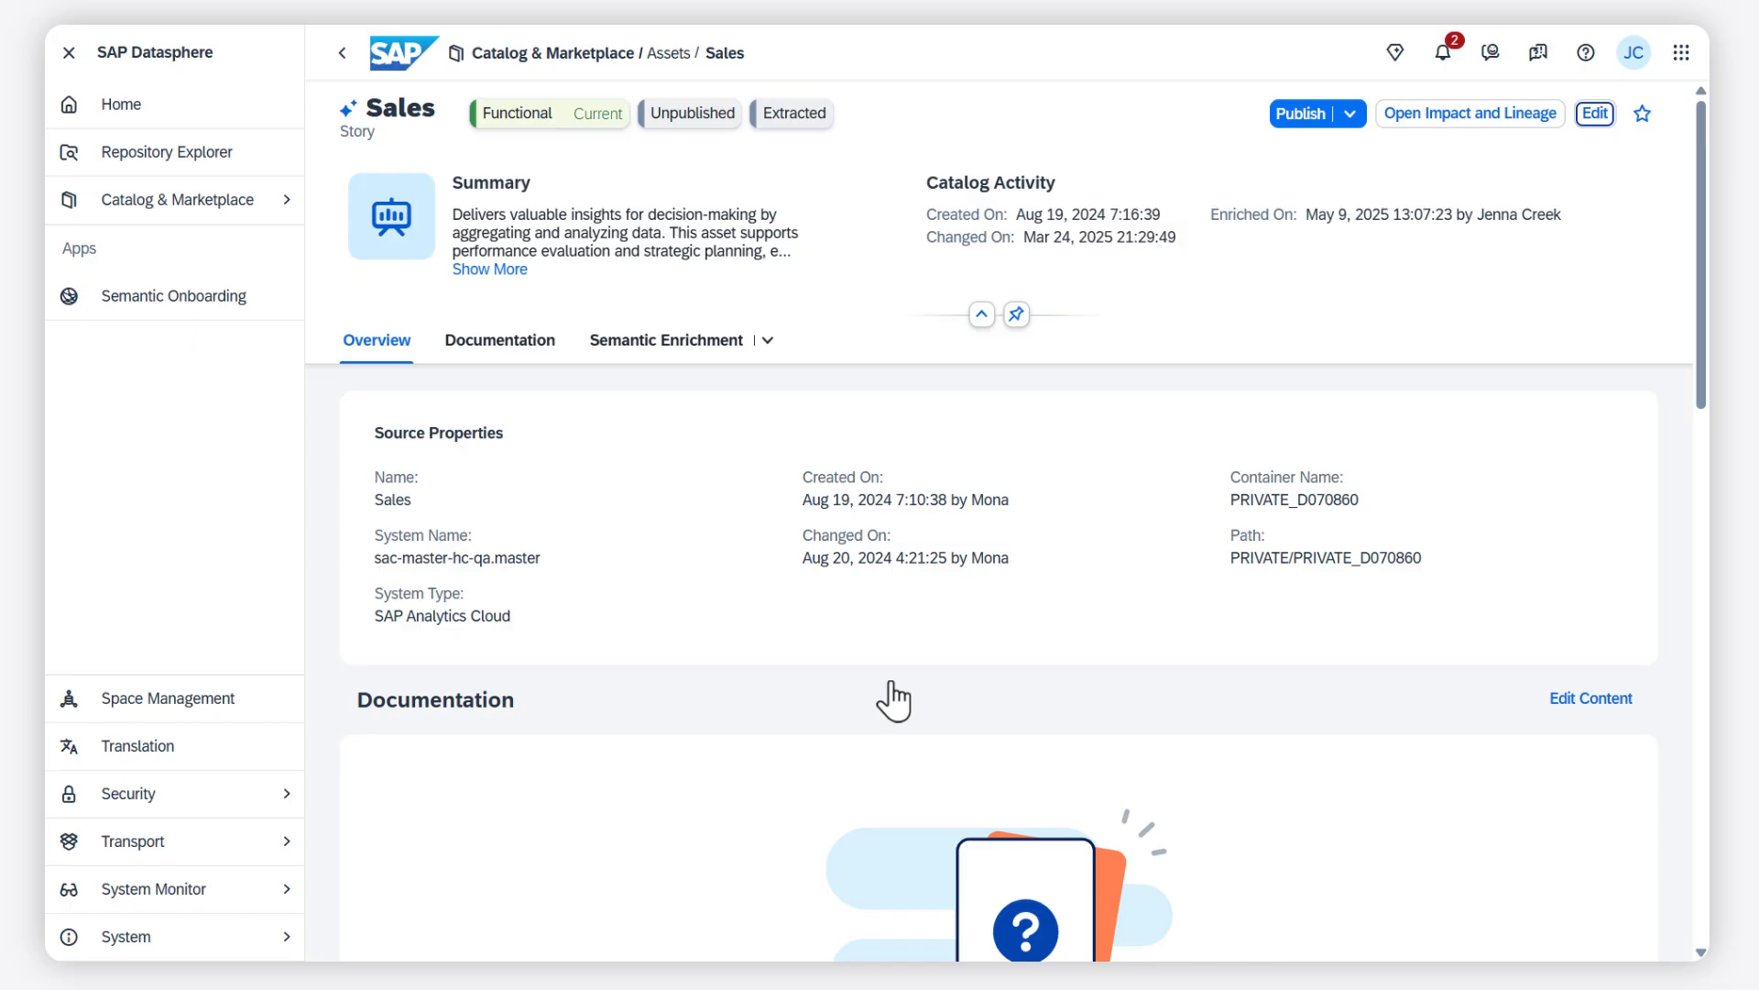
pyautogui.moveTo(796, 635)
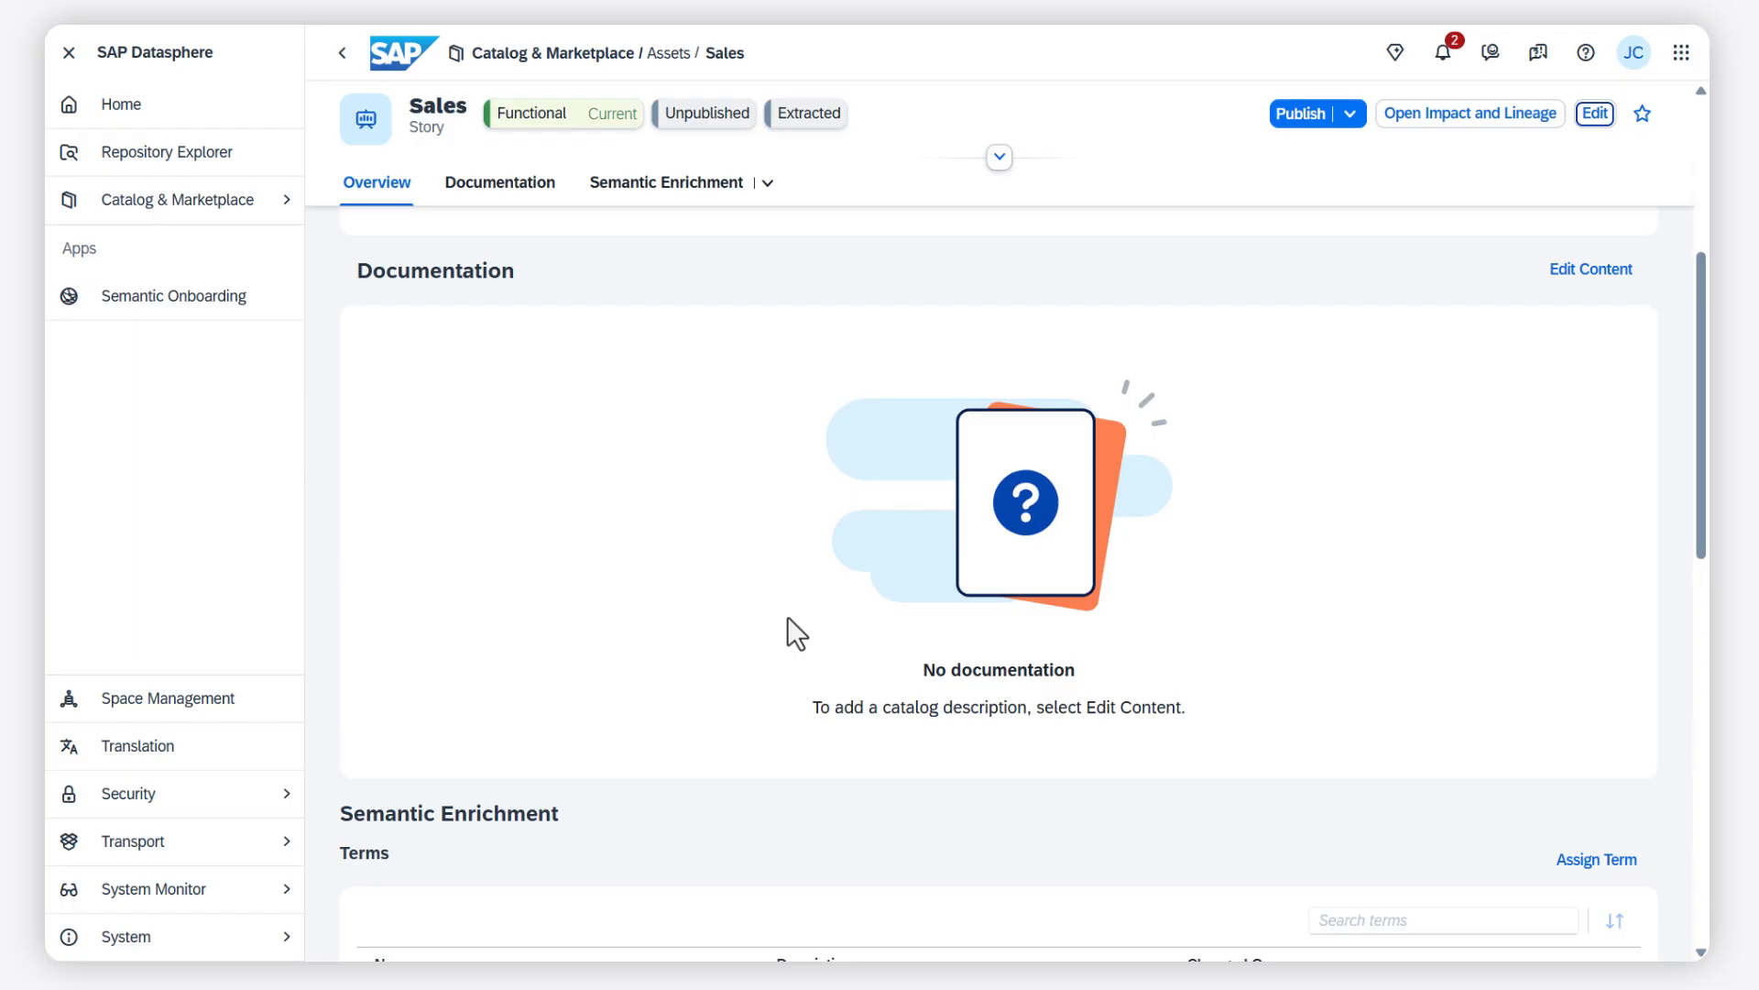
pyautogui.moveTo(1590, 270)
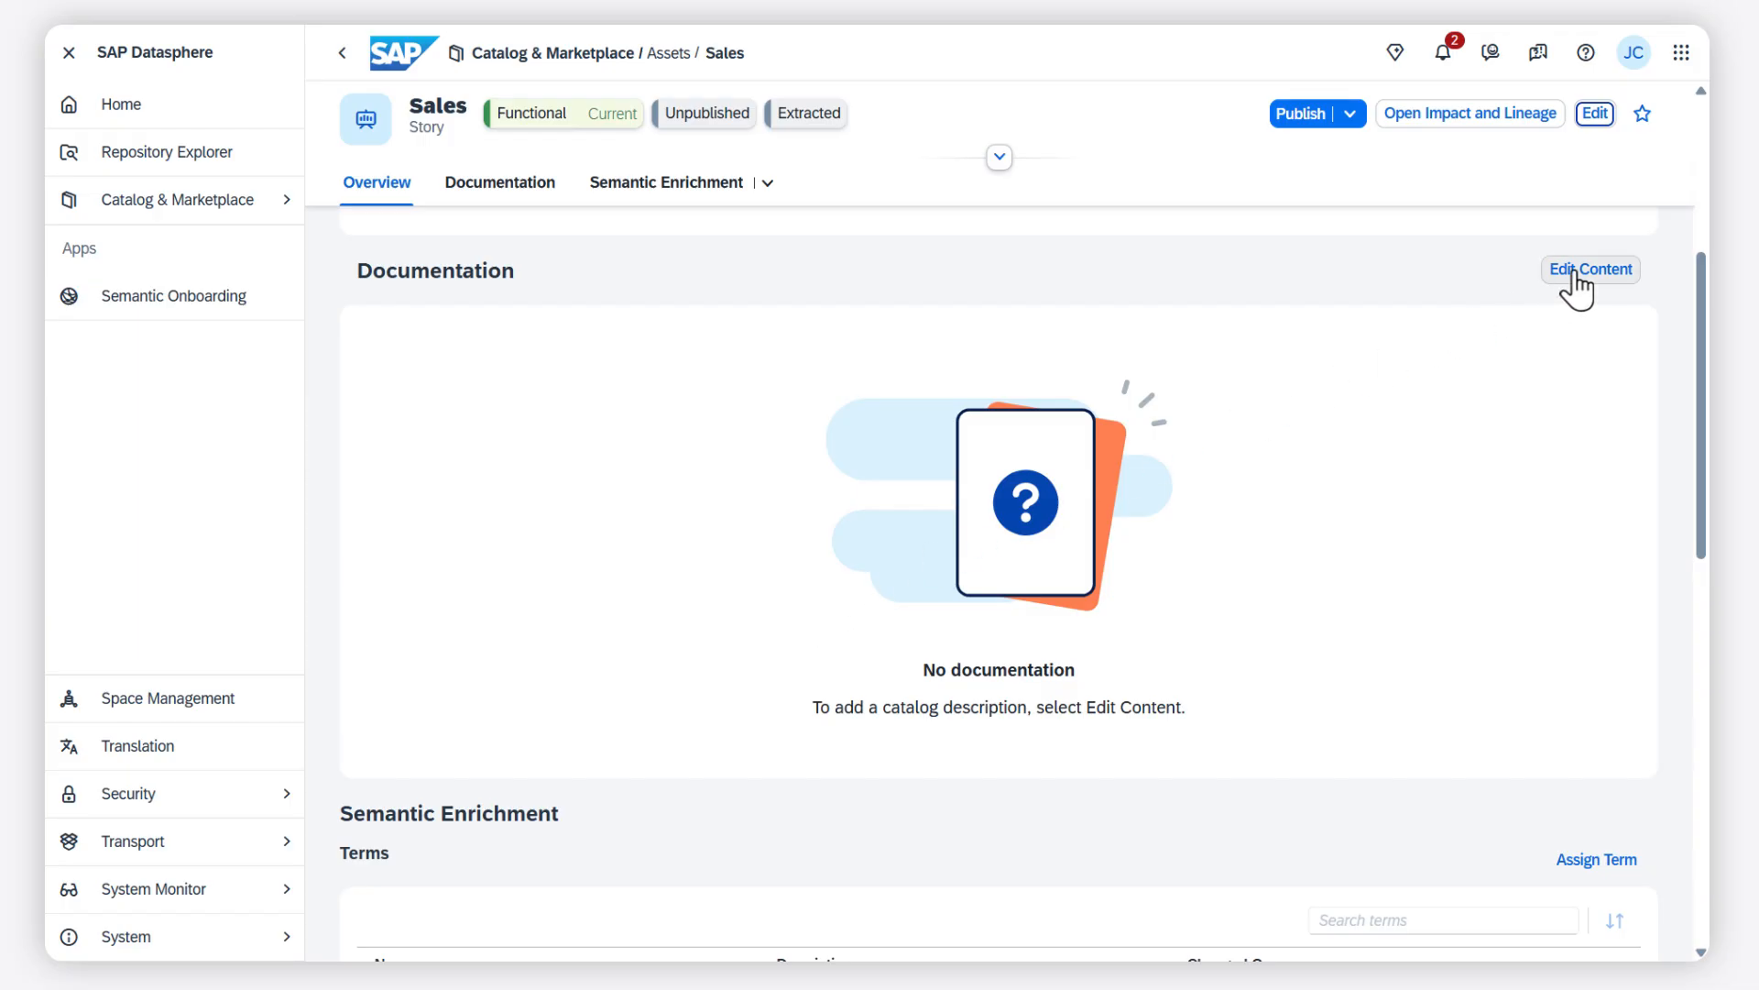
# - Review and save the generated 'Asset Description: Sales Derived Dataset' documentation
pyautogui.click(1589, 269)
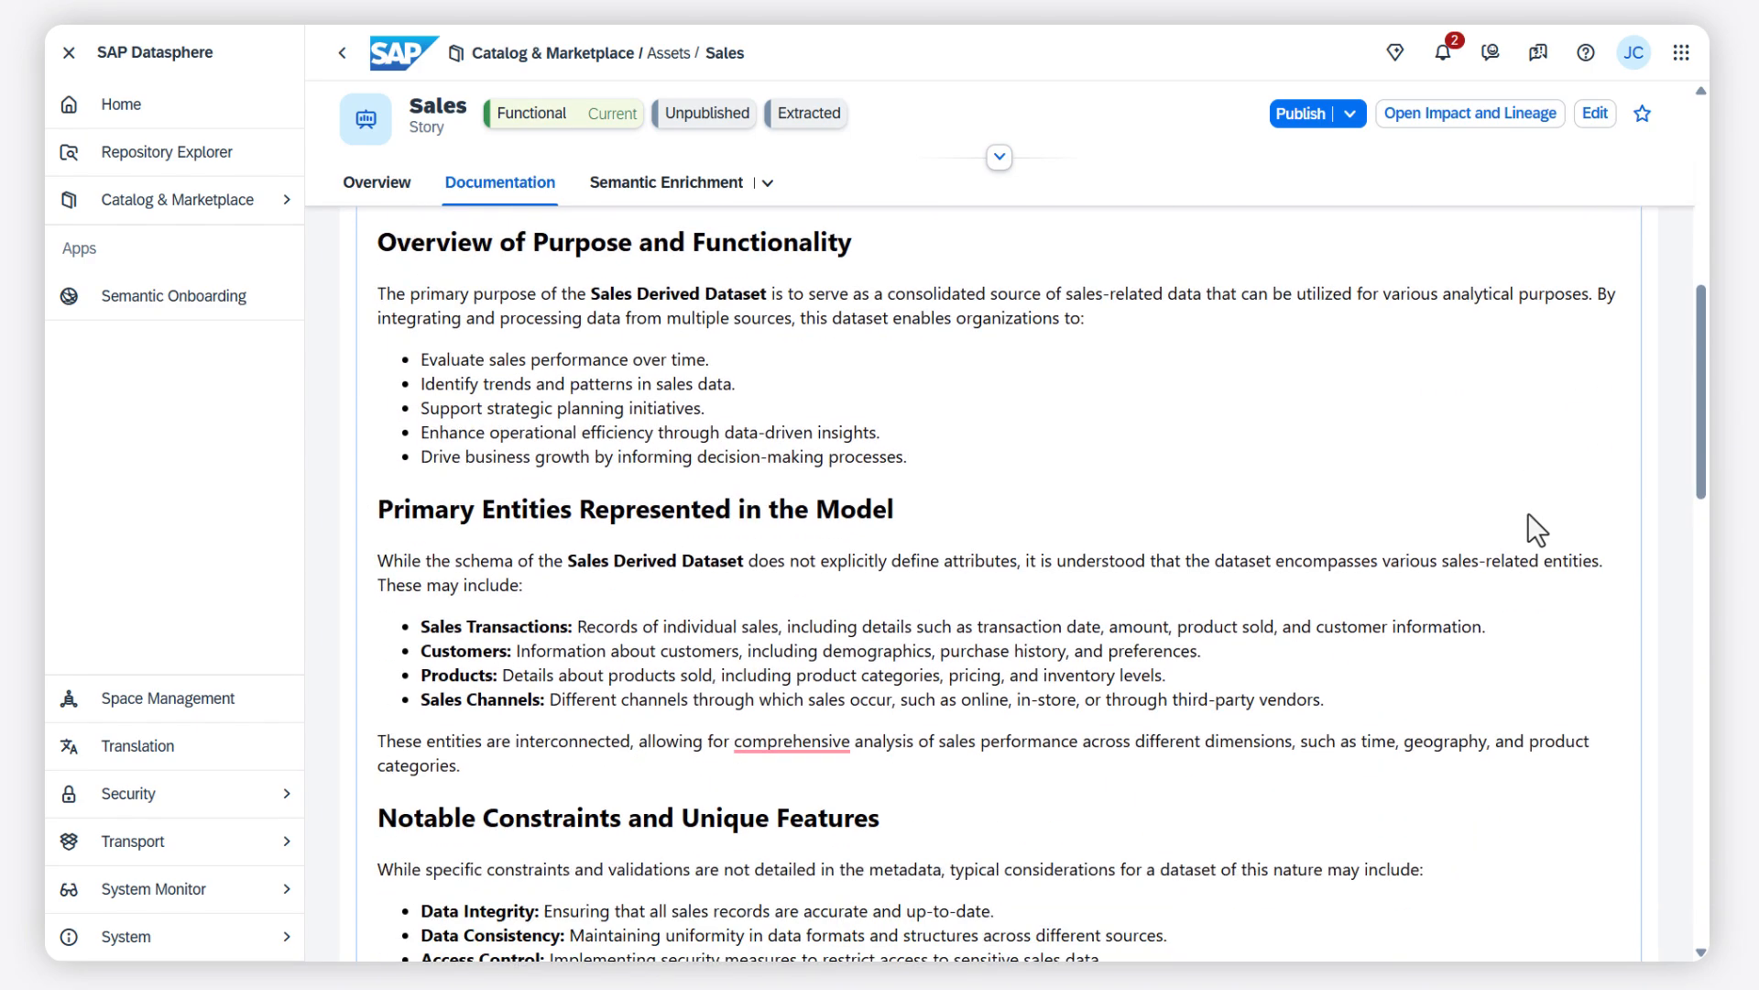
pyautogui.scroll(-3)
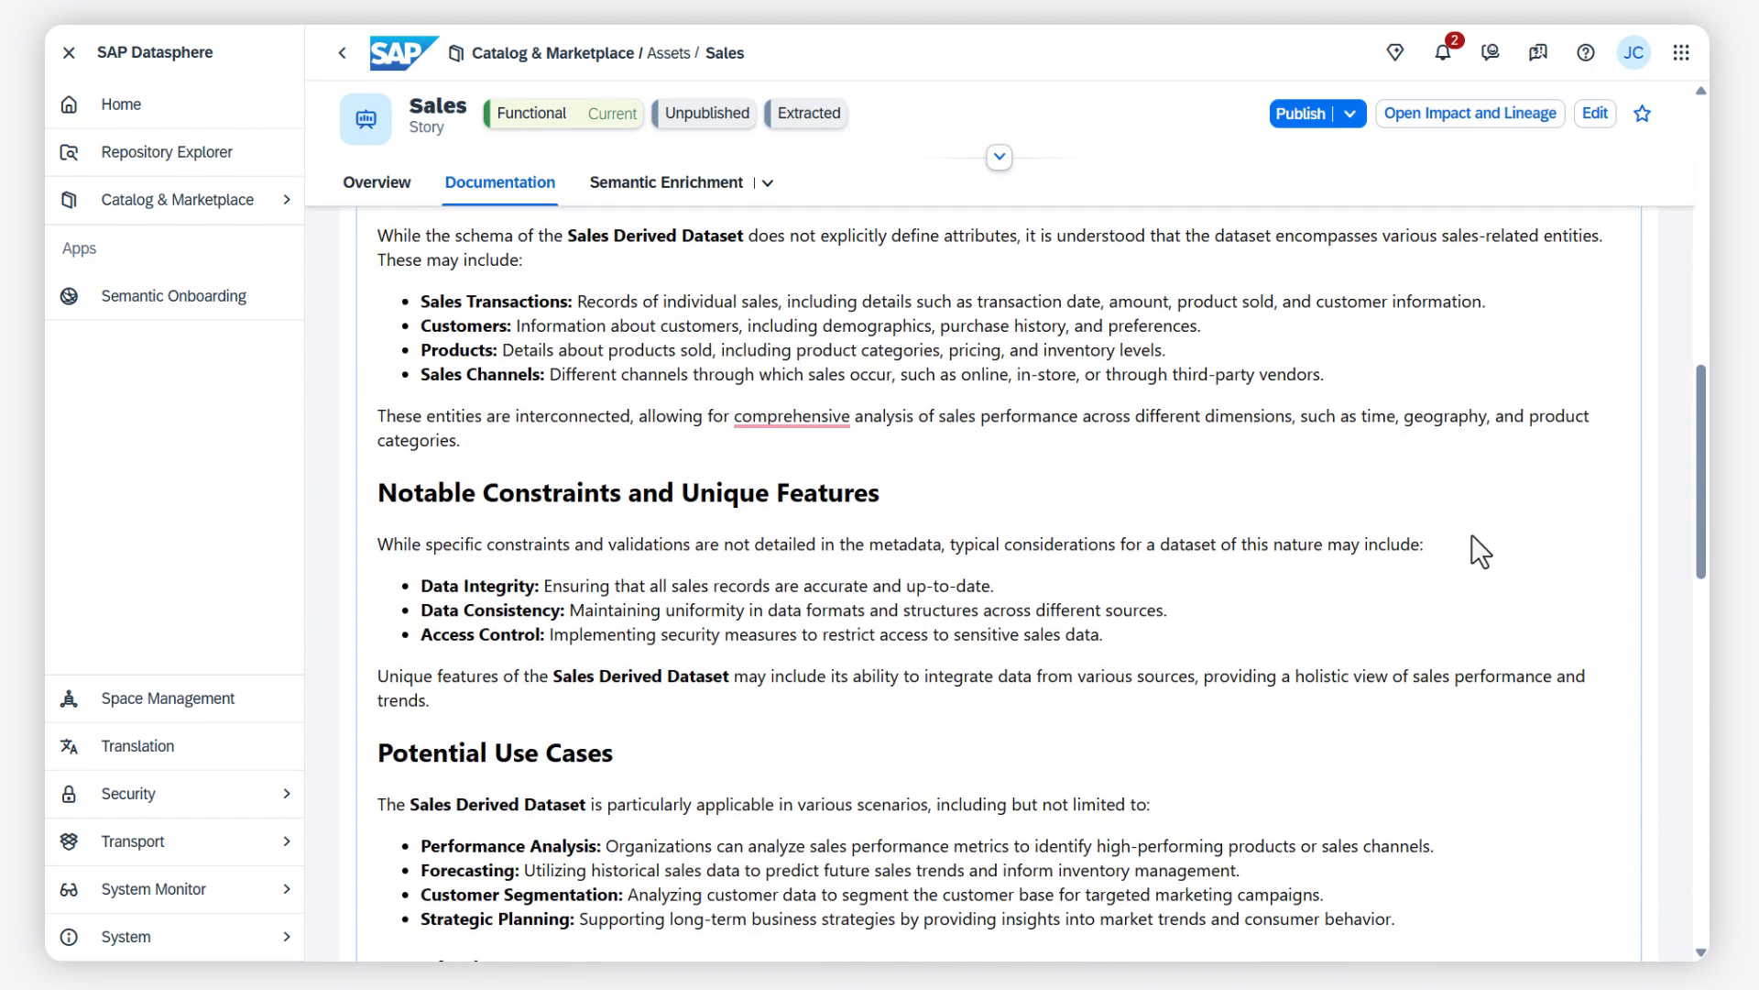
pyautogui.scroll(-3)
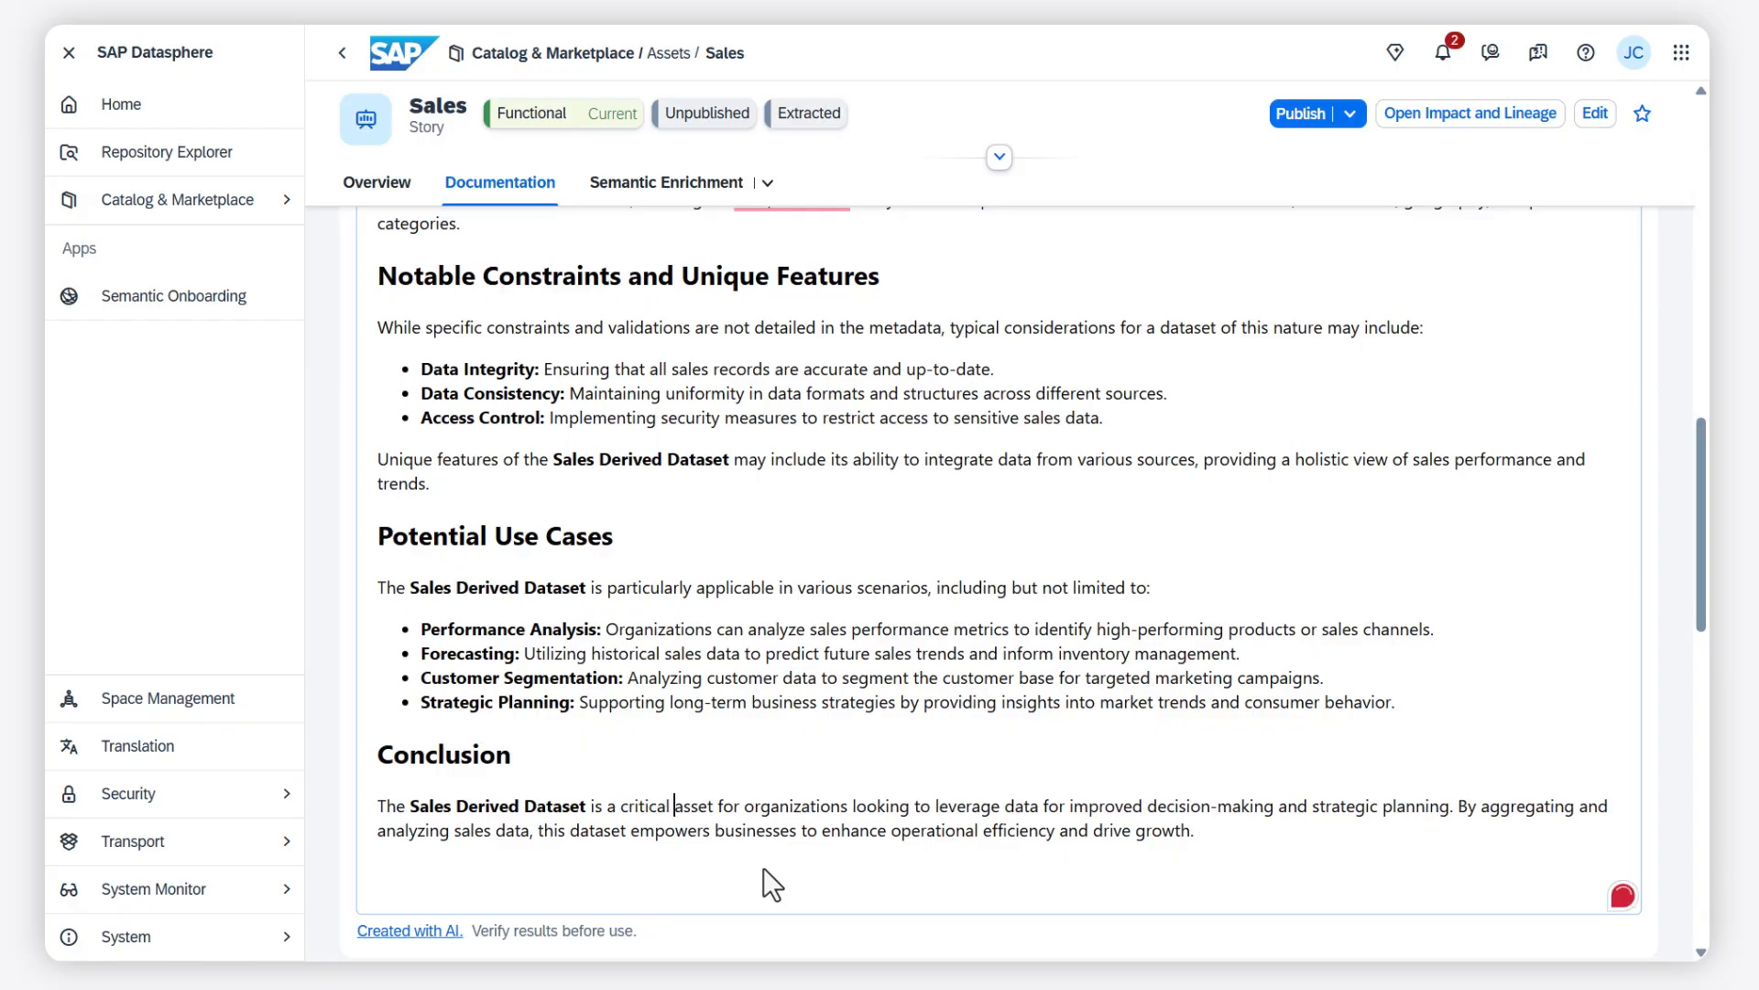
pyautogui.scroll(3)
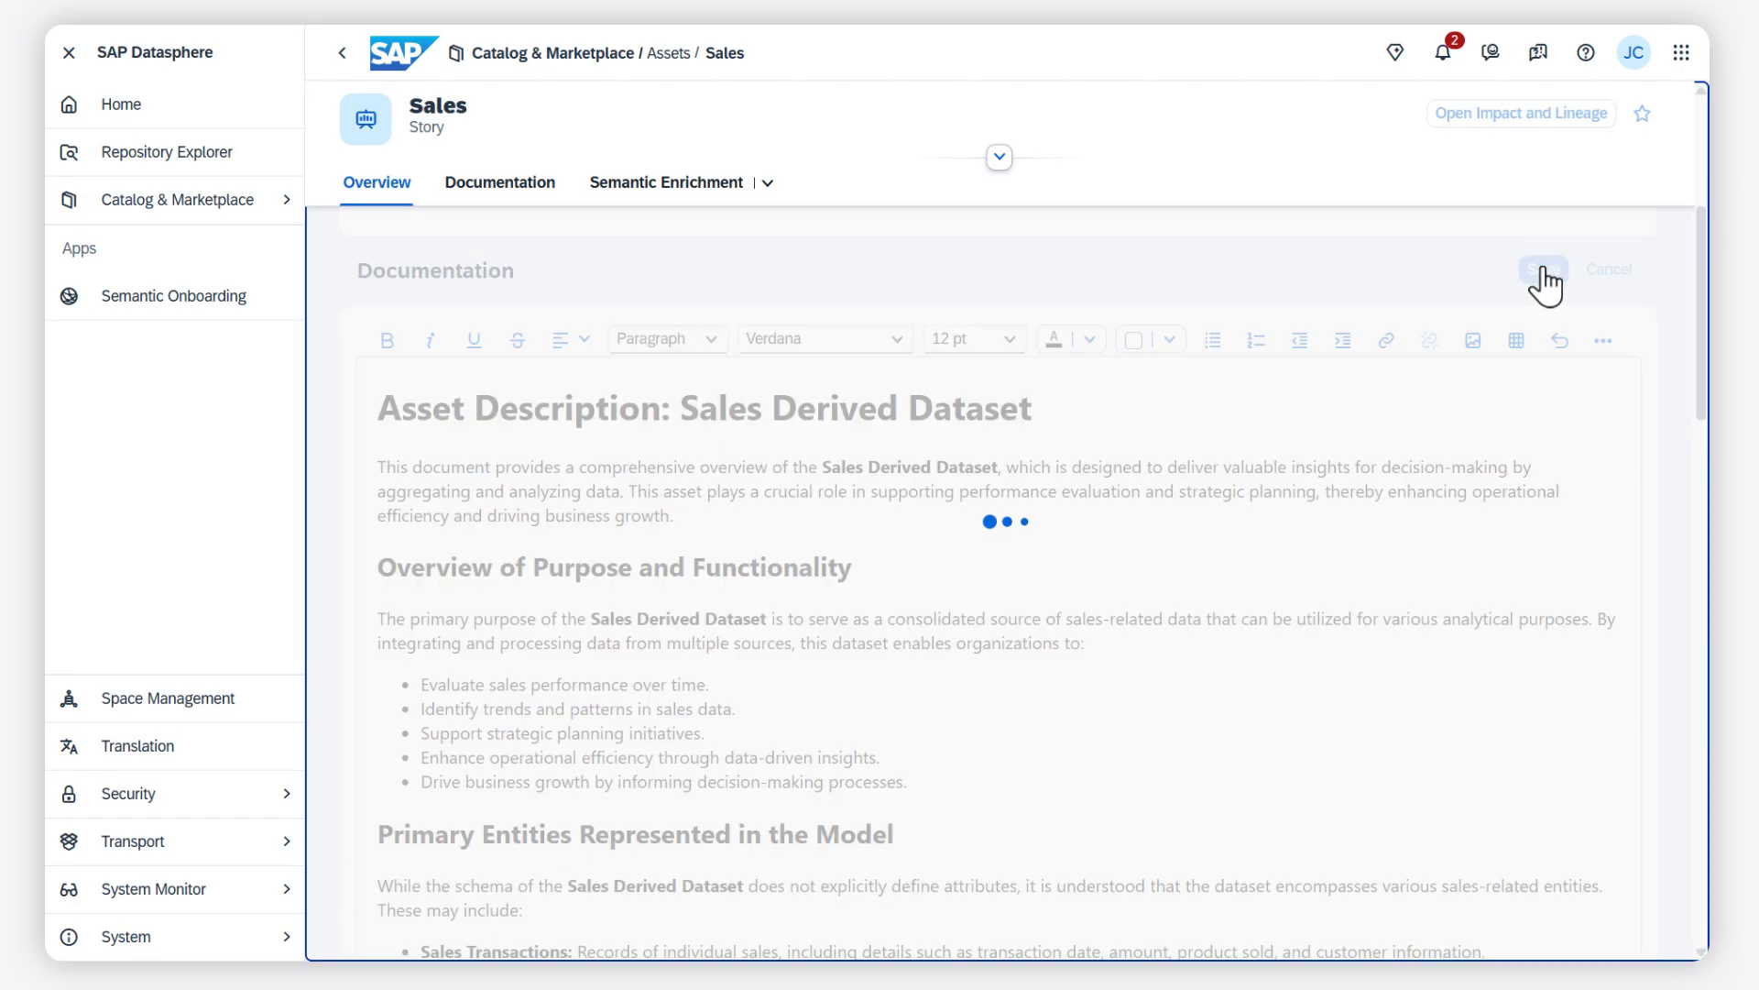
pyautogui.click(1541, 270)
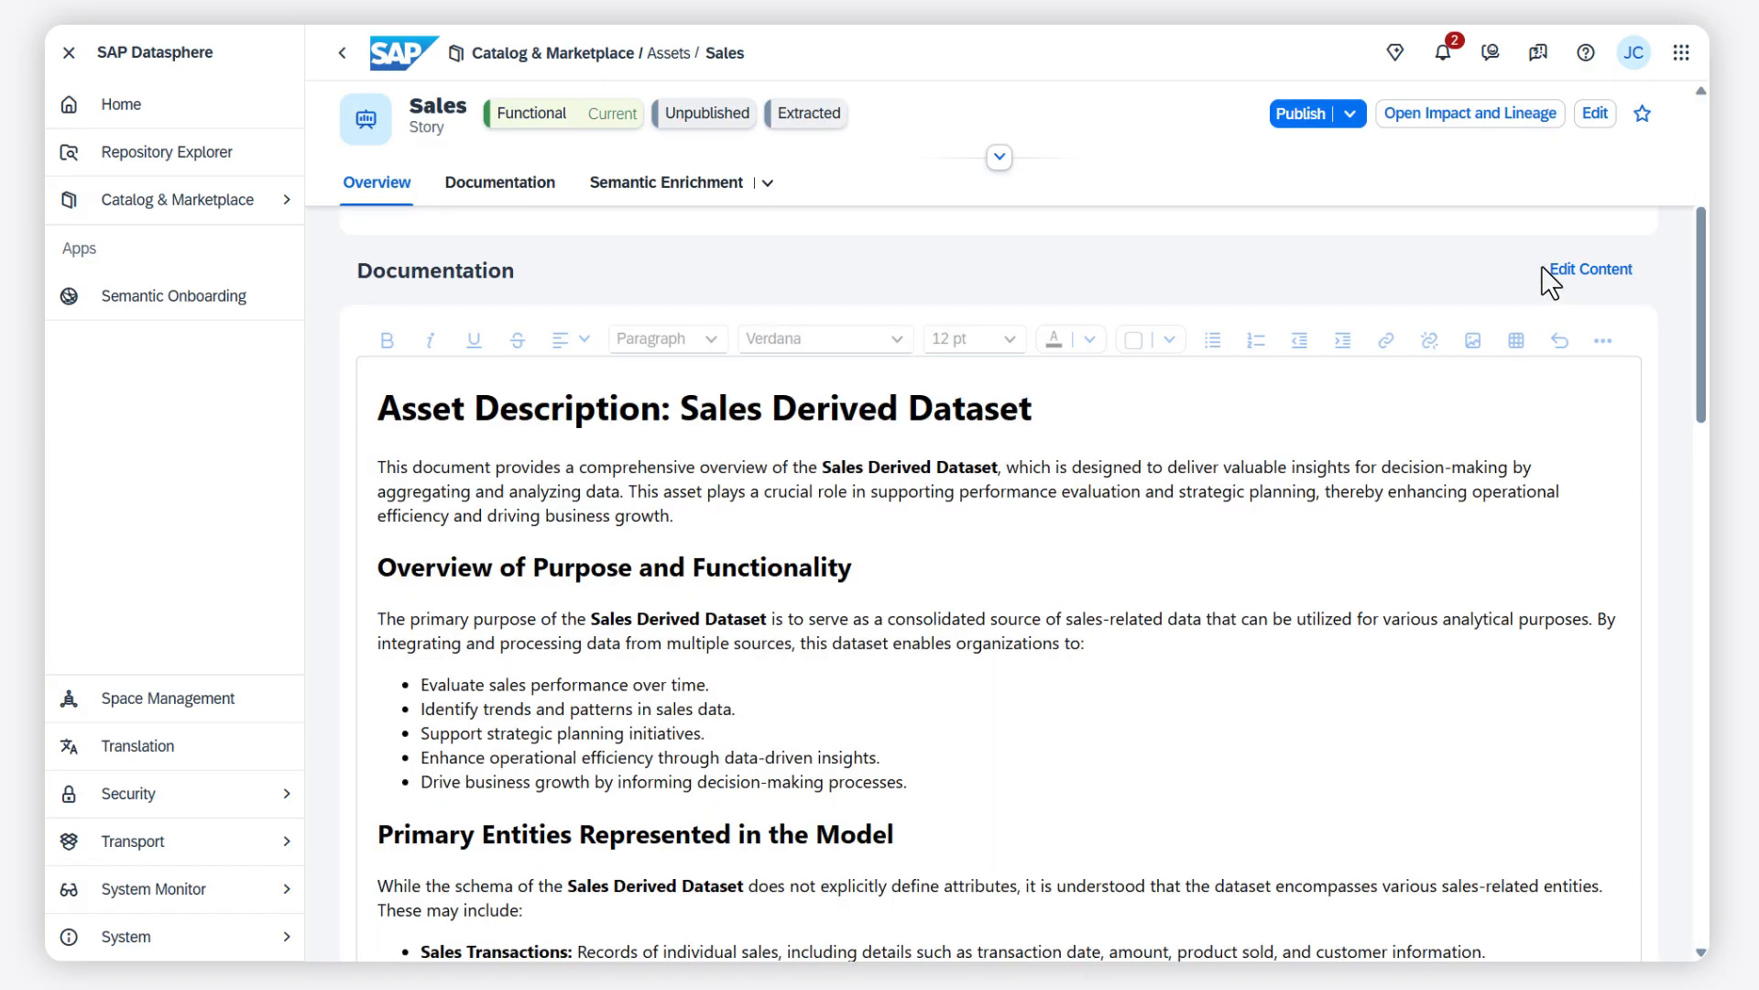
# - Have AI suggest tags for the asset and expand the A+ Sales hierarchy
pyautogui.click(666, 181)
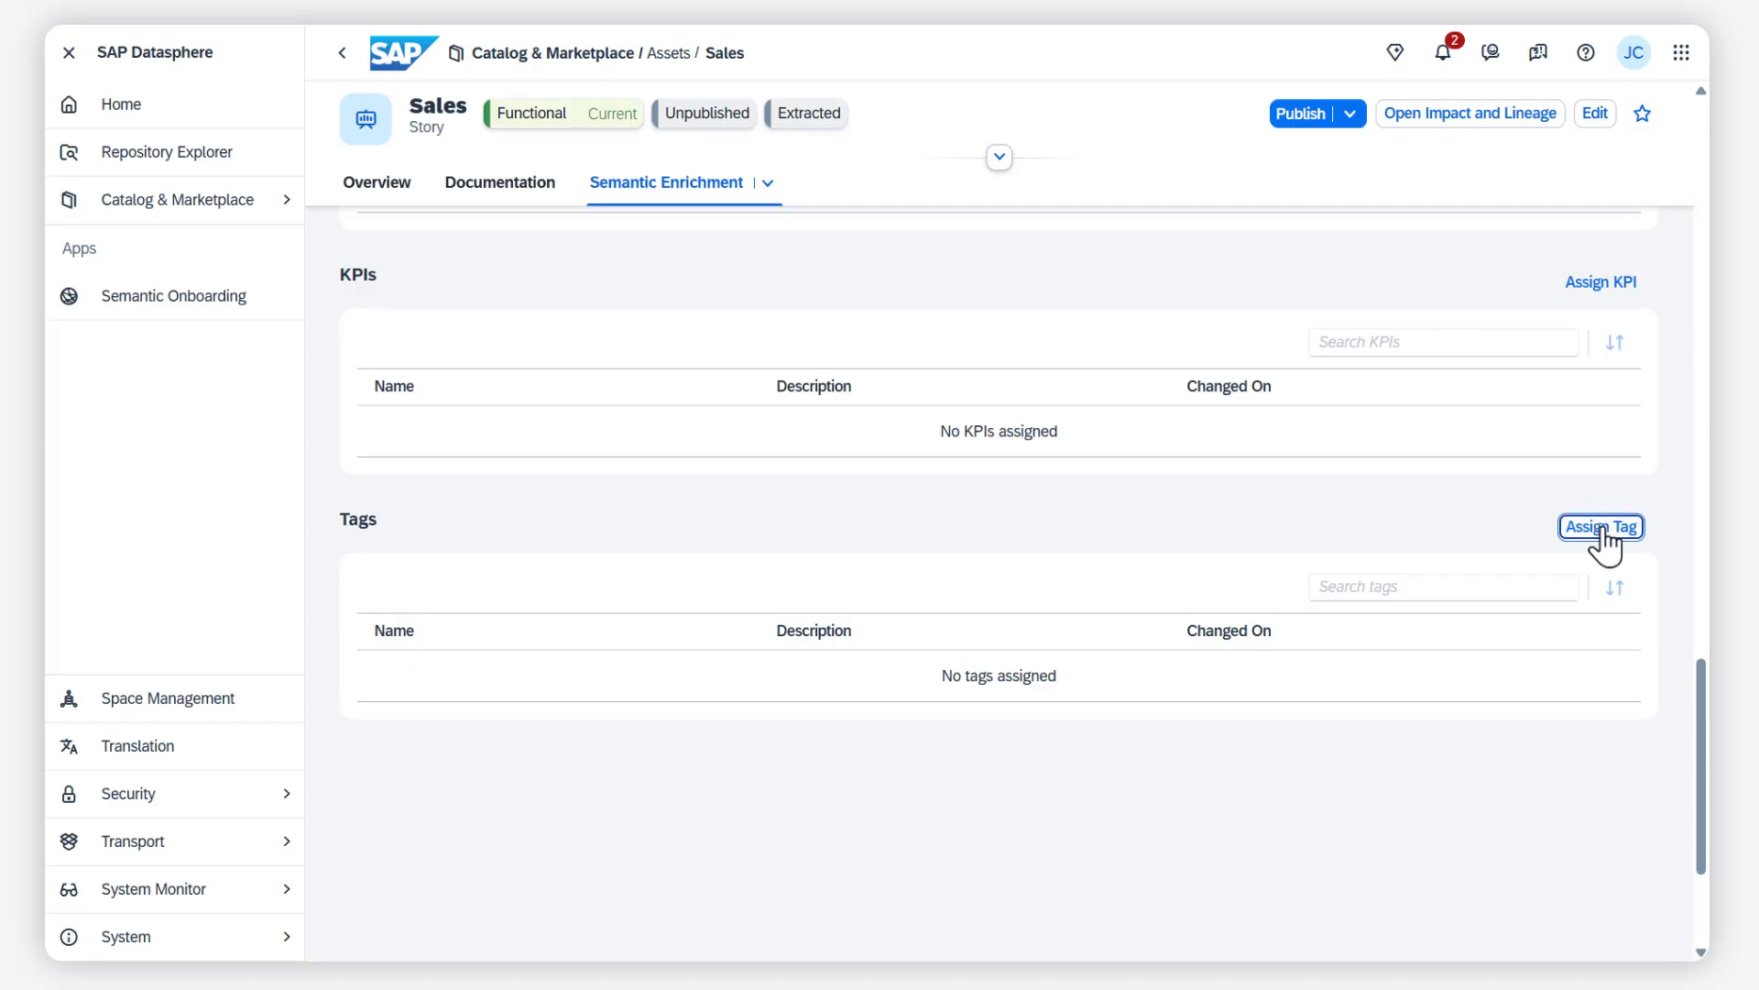
pyautogui.click(1599, 526)
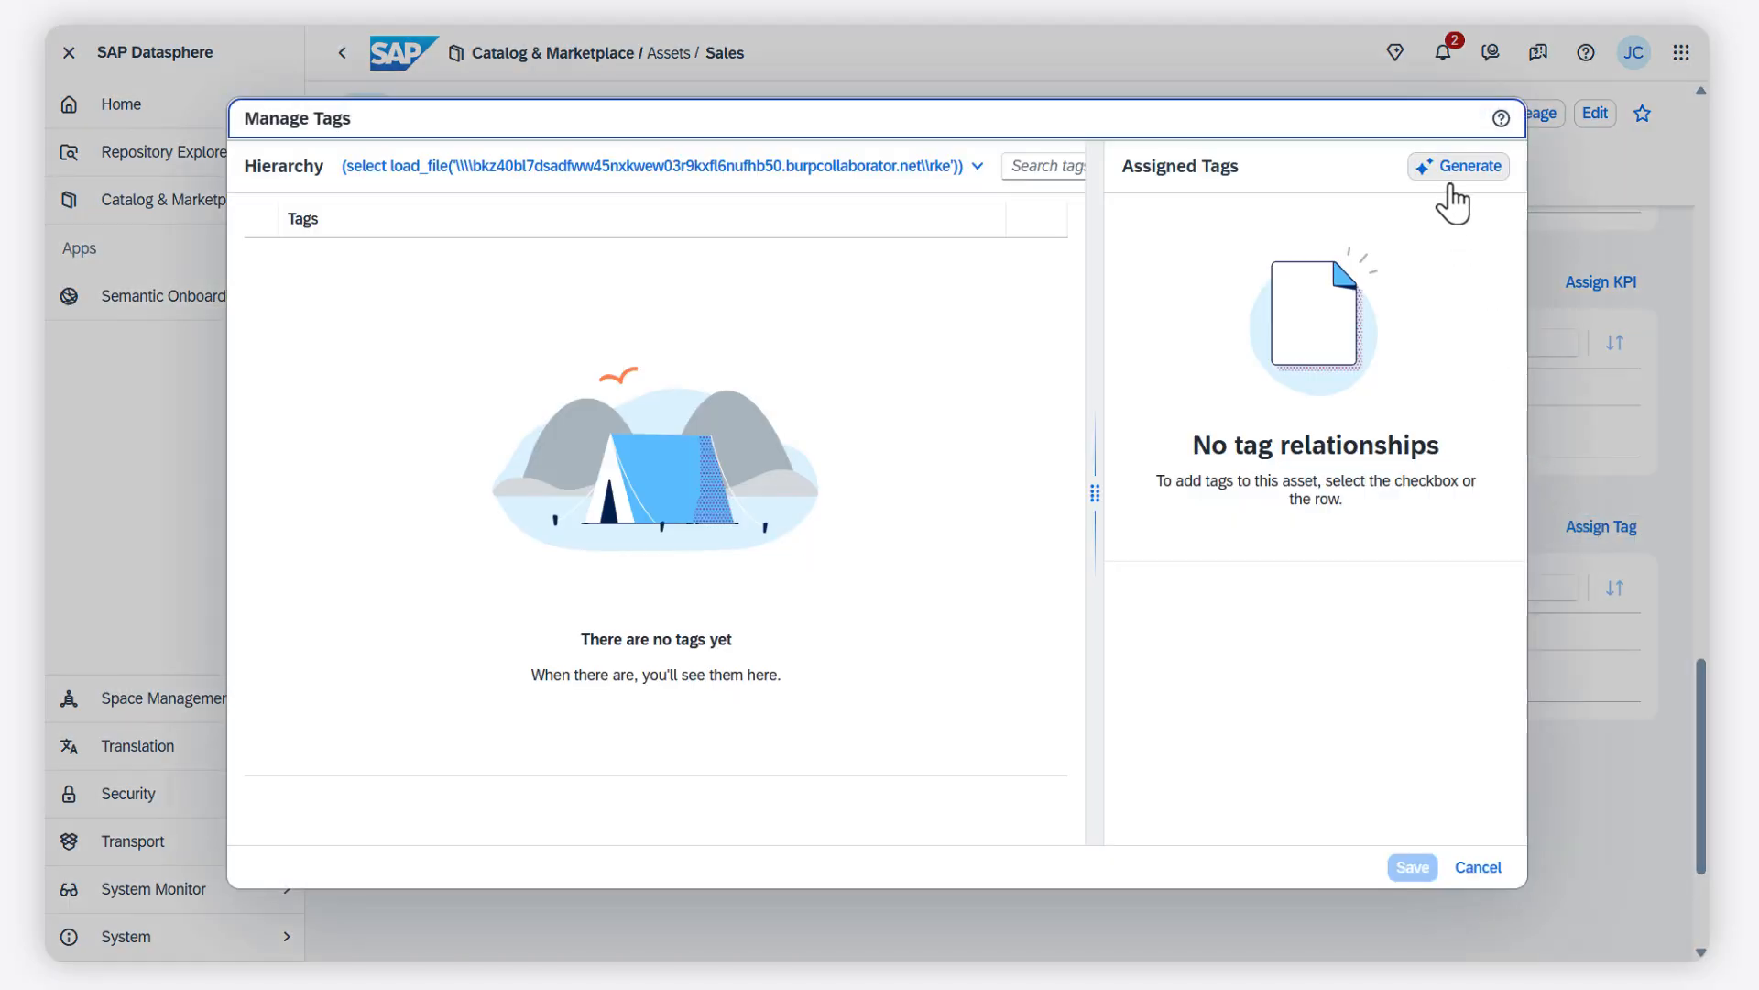
pyautogui.click(1458, 166)
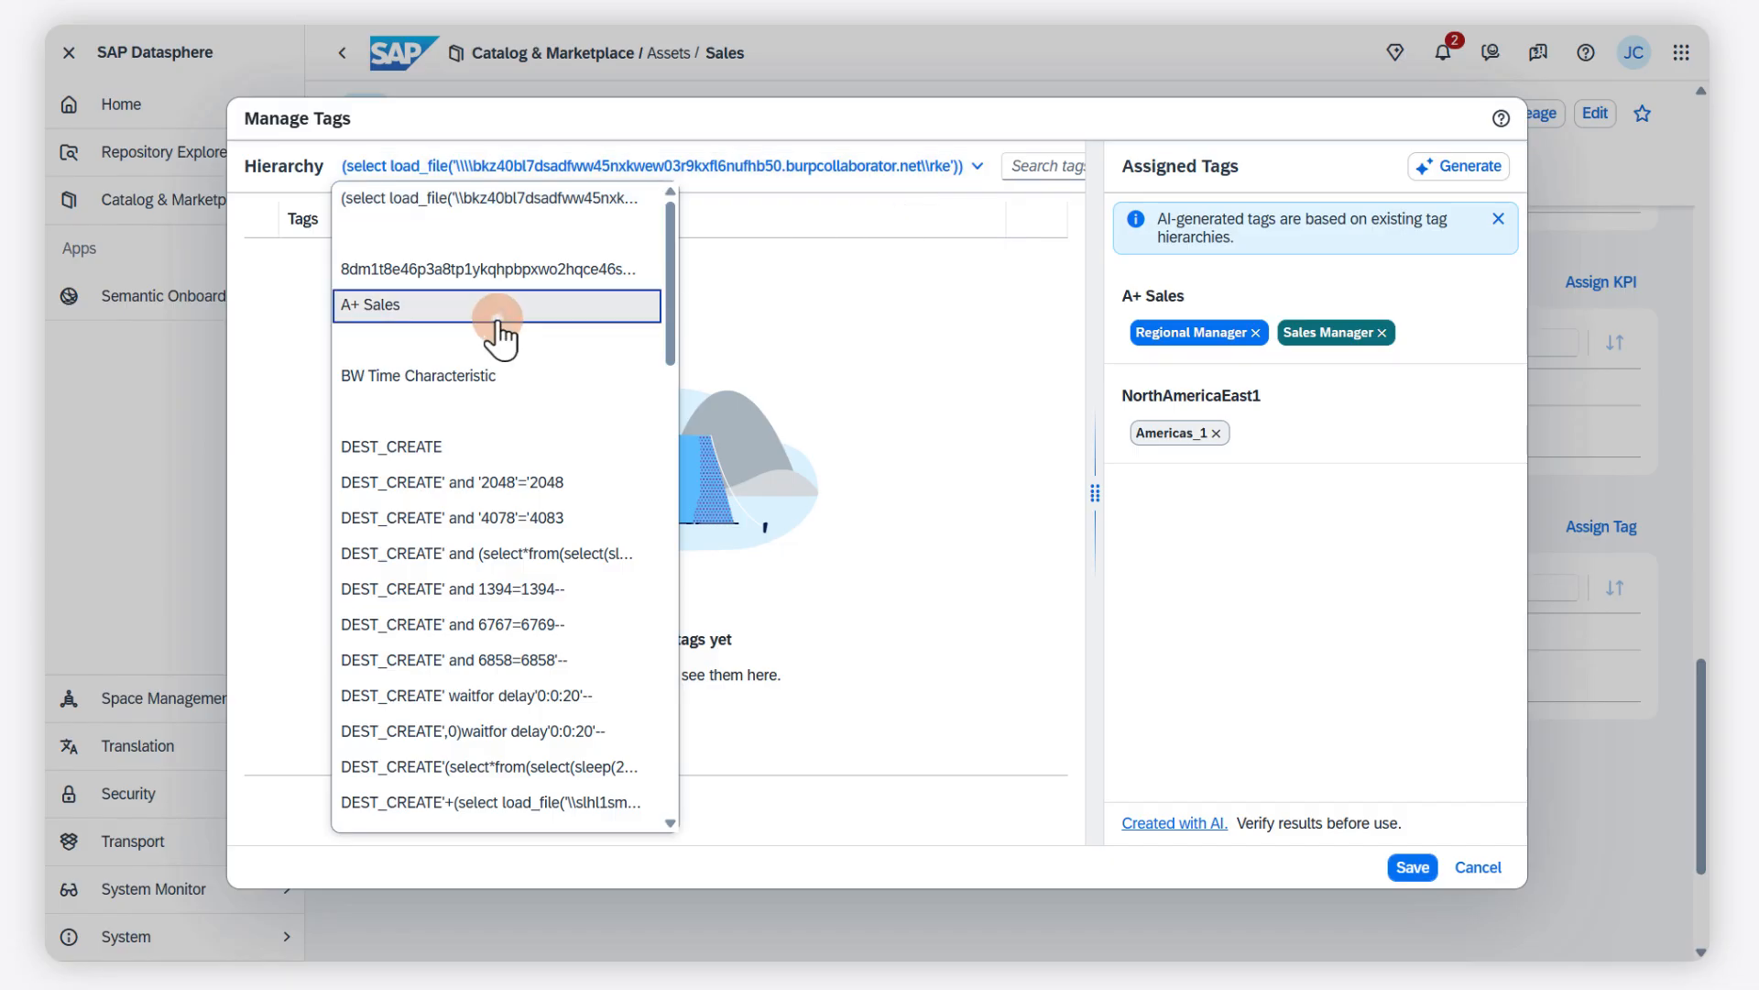
pyautogui.click(384, 305)
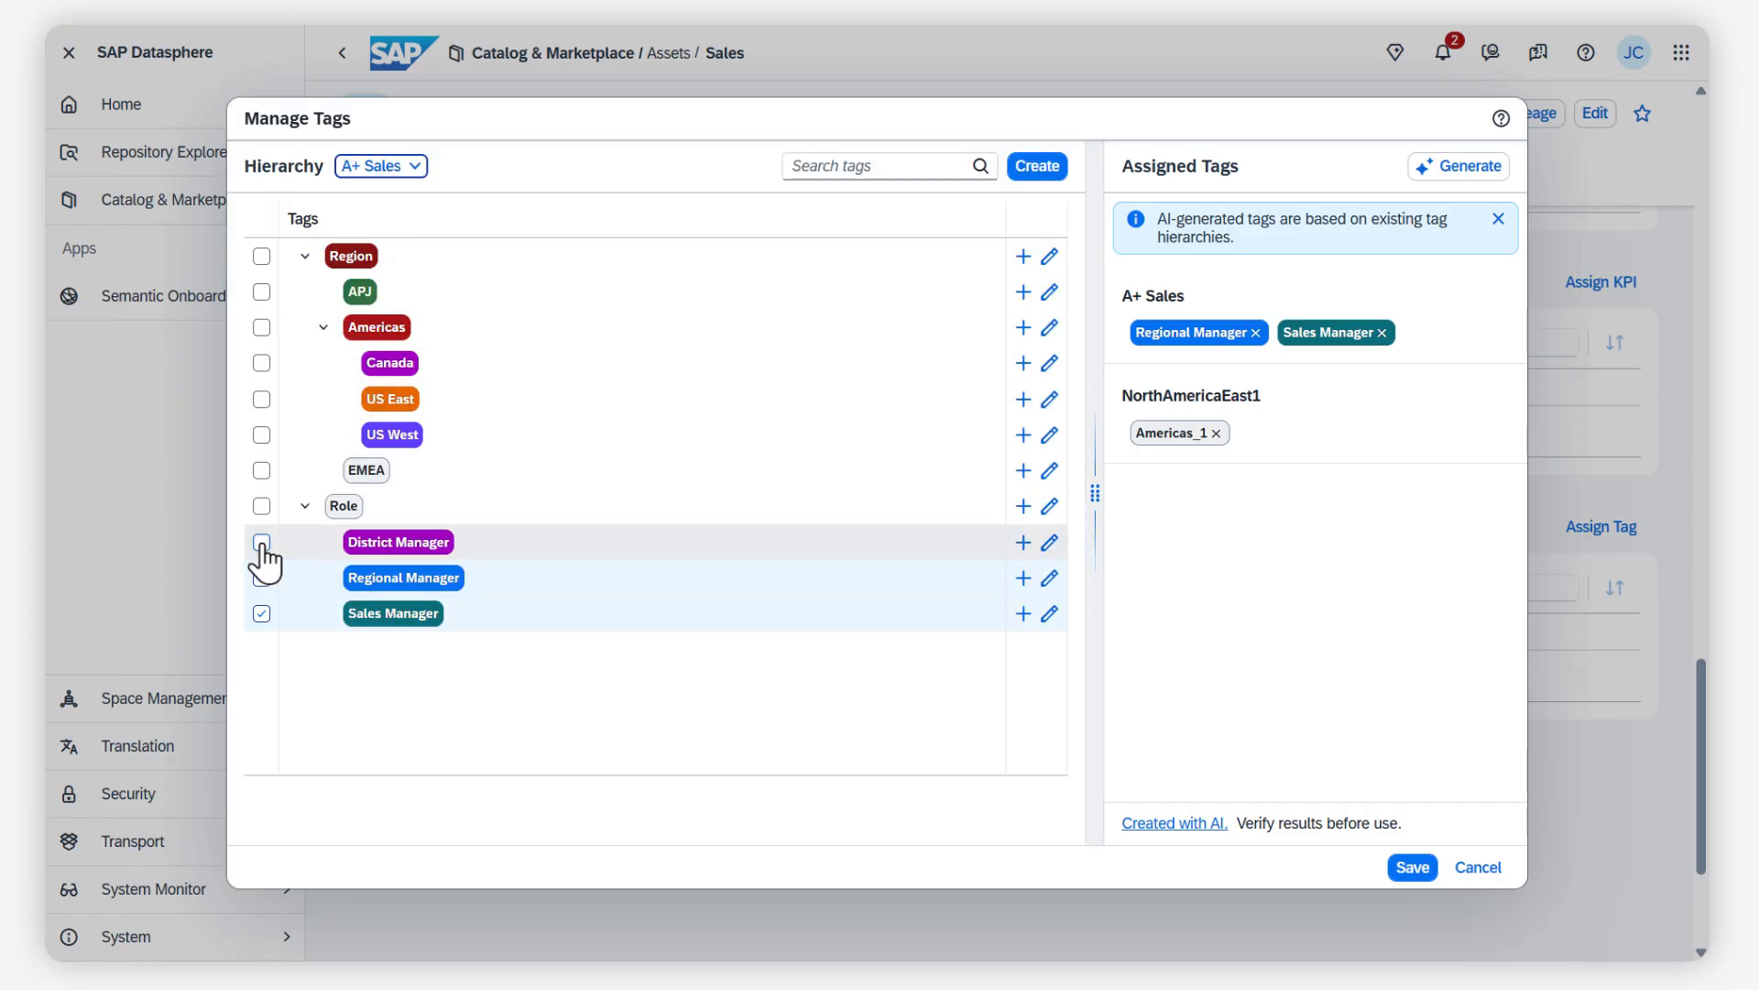
# - Add District Manager alongside Regional Manager and Sales Manager and save the tags
pyautogui.click(261, 542)
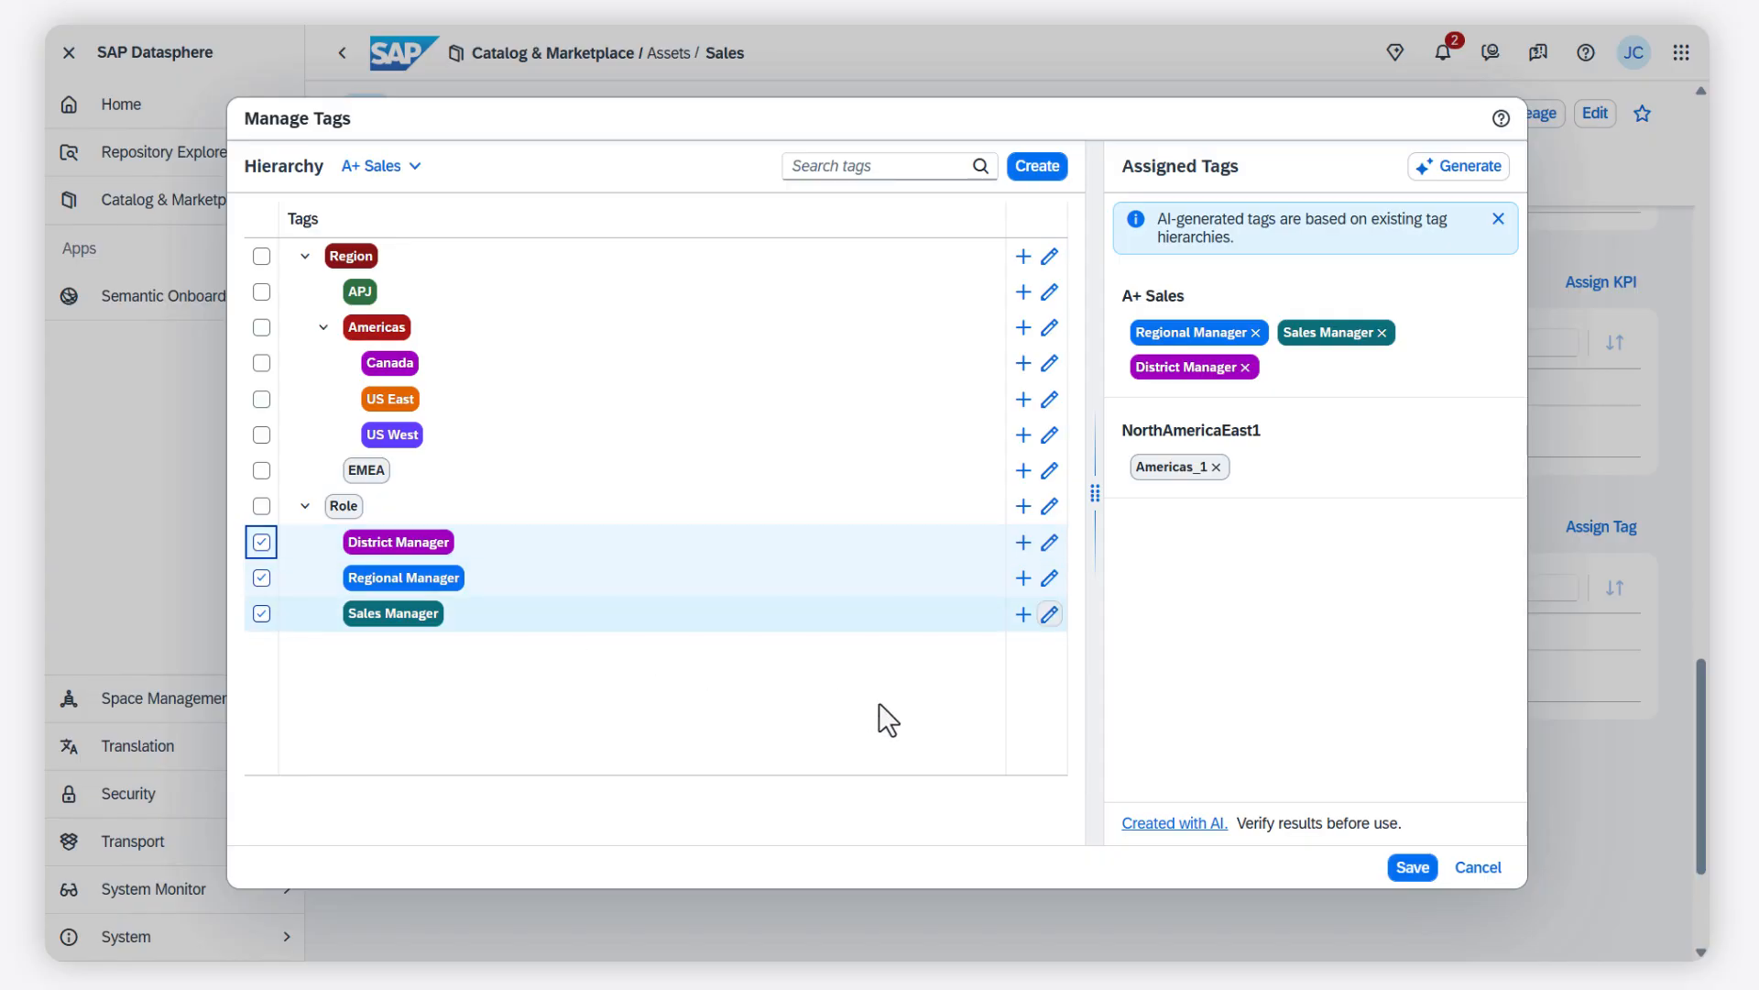
pyautogui.click(1411, 866)
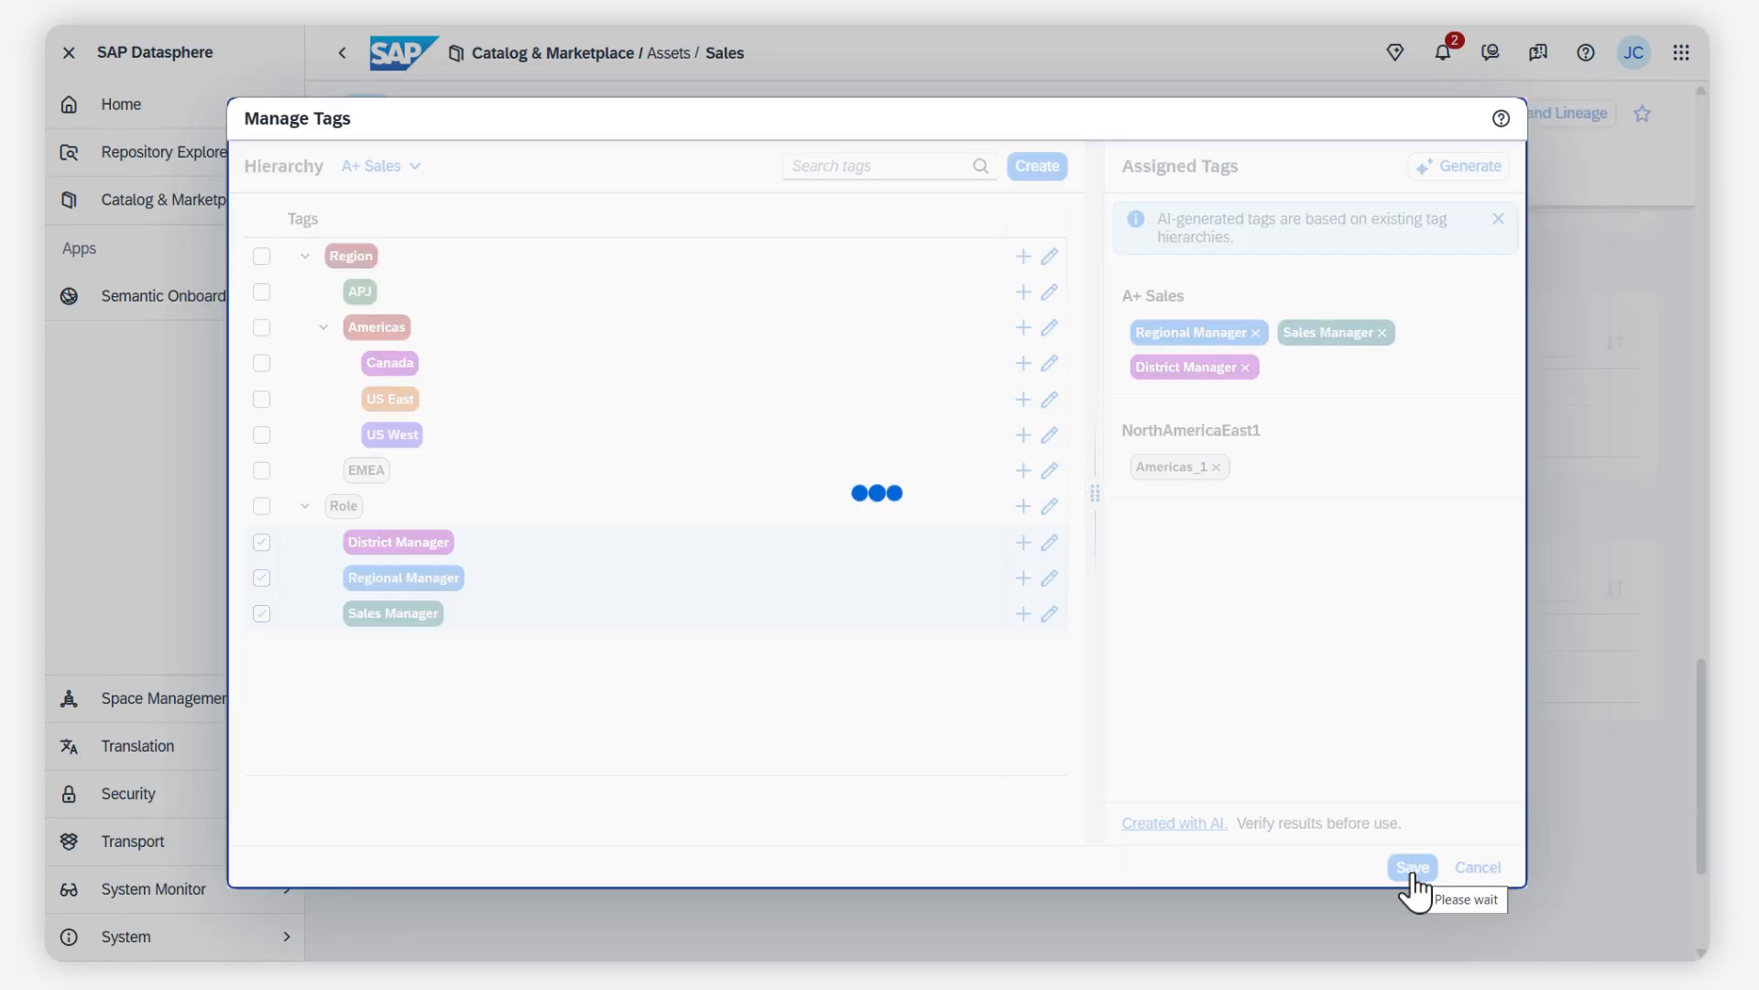
pyautogui.click(1411, 866)
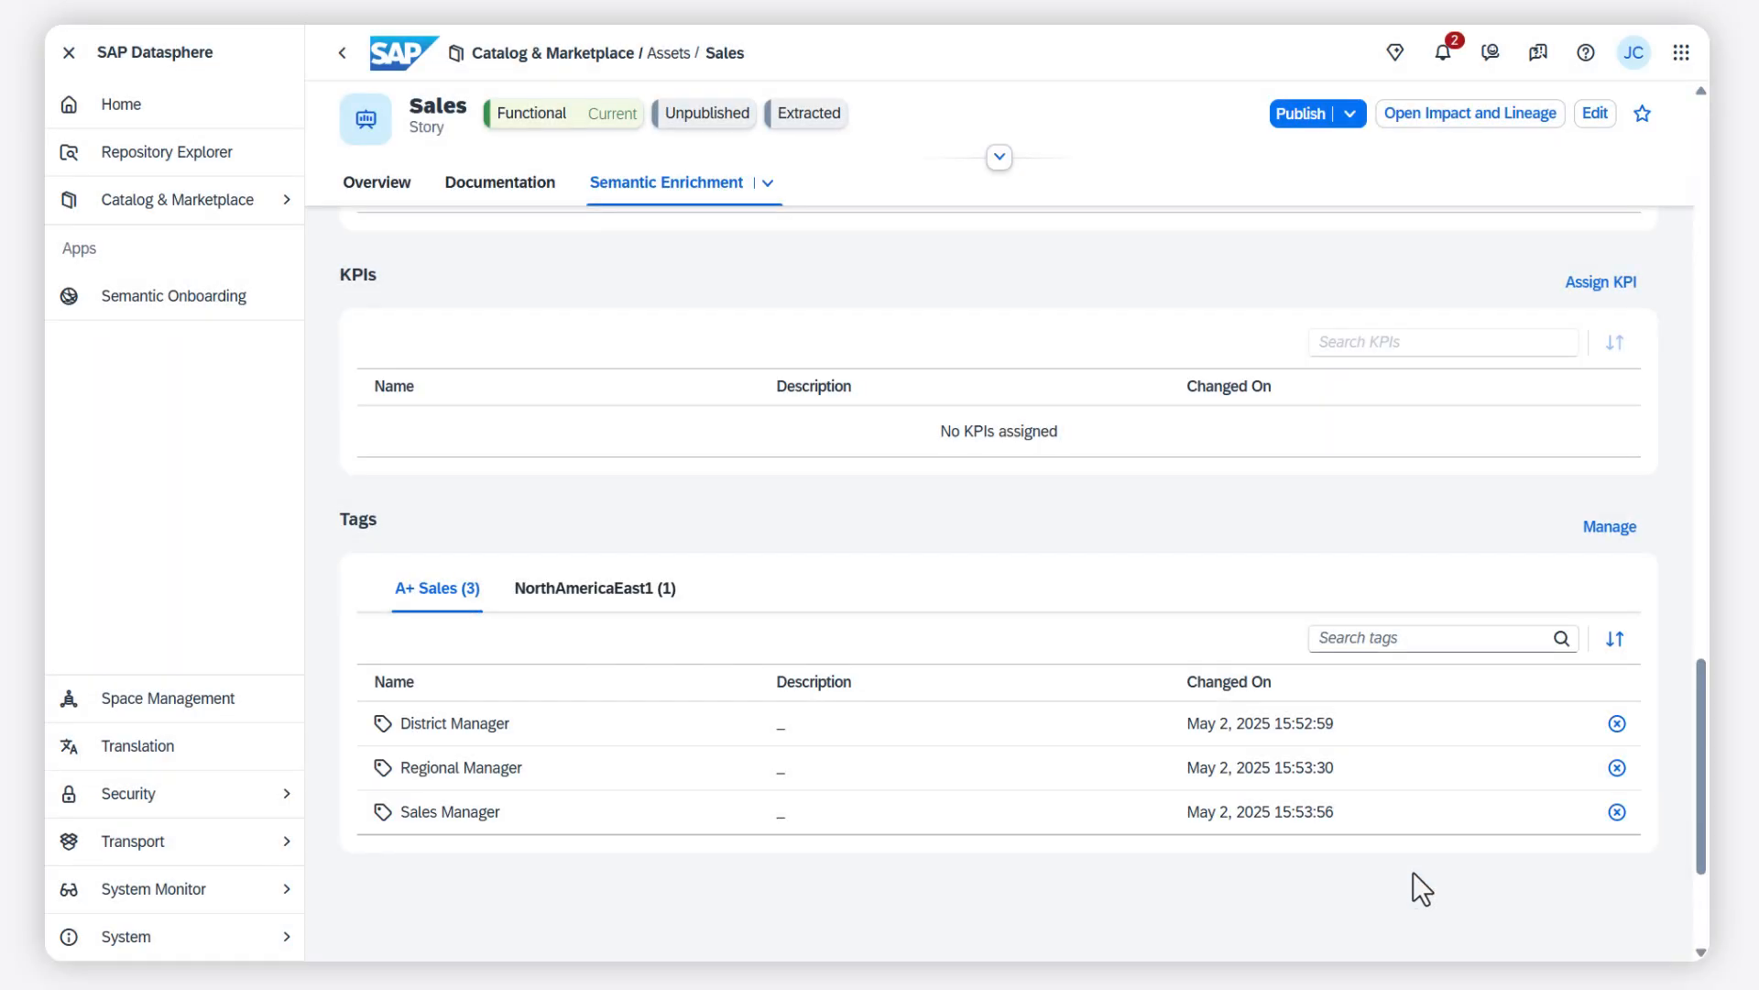